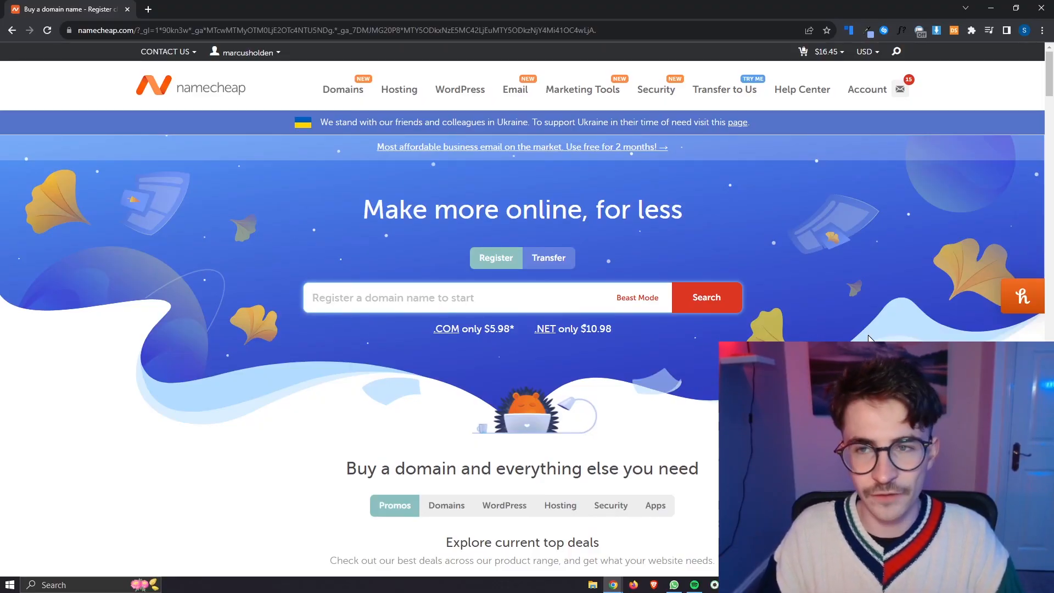
{"action": "mouse_move", "coordinate": [163, 72]}
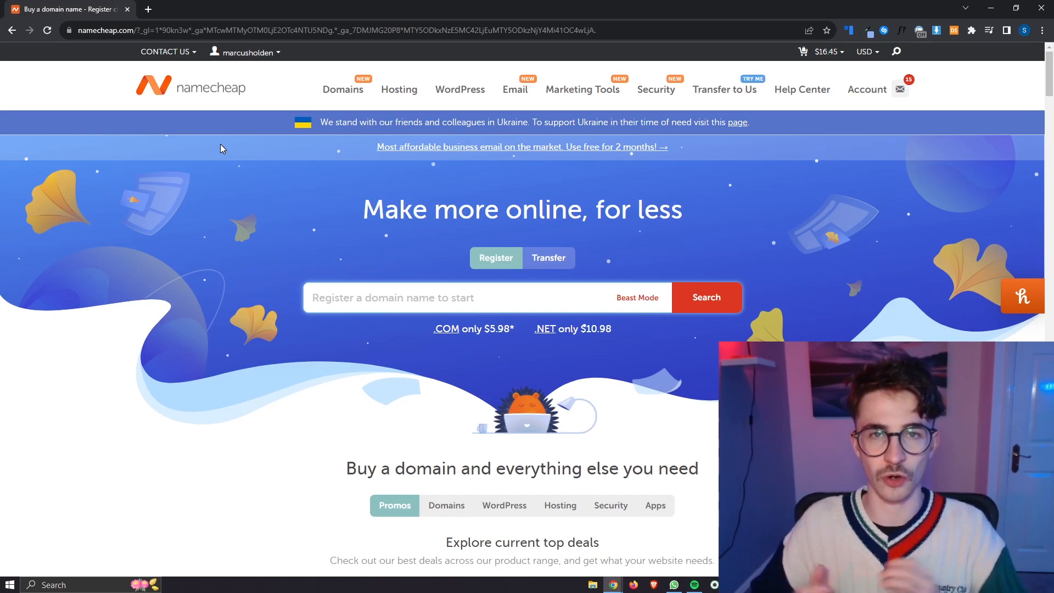
{"action": "mouse_move", "coordinate": [265, 163]}
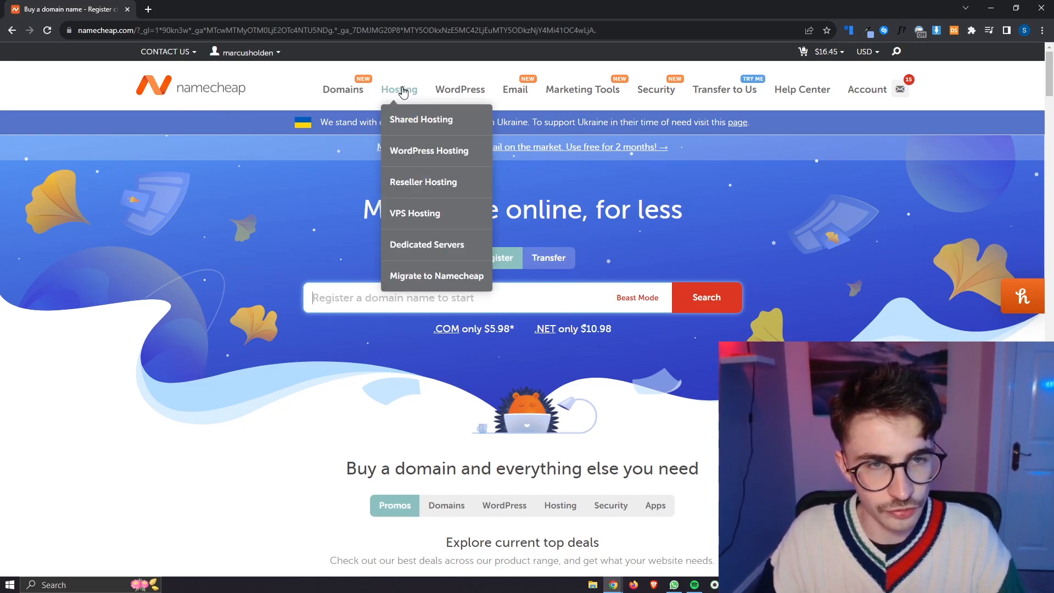
{"action": "mouse_move", "coordinate": [430, 124]}
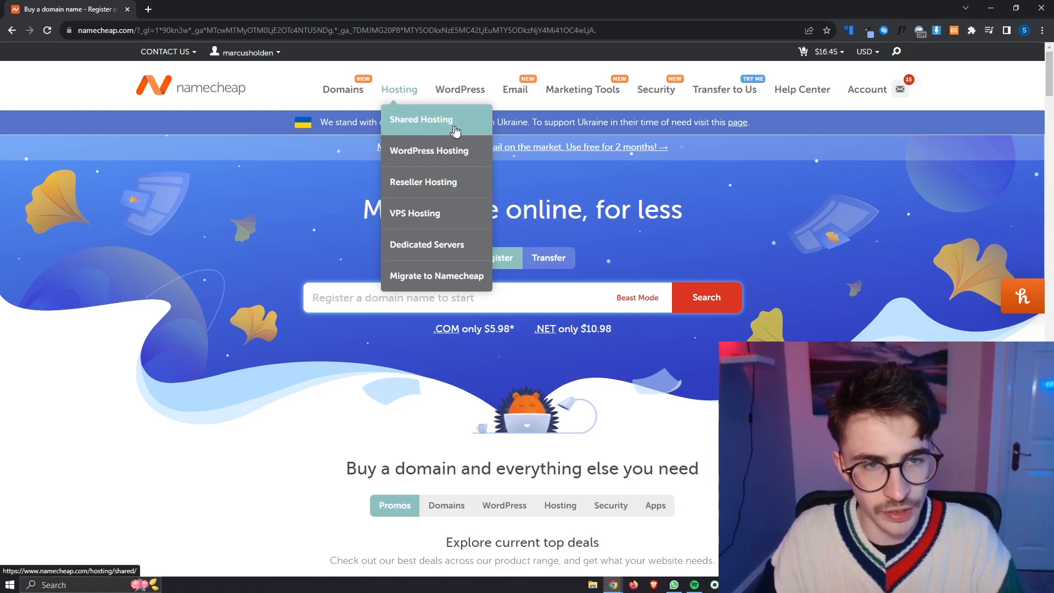
Go to the Shared Hosting page and bring the Stellar plan cards into view
{"action": "left_click", "coordinate": [420, 120]}
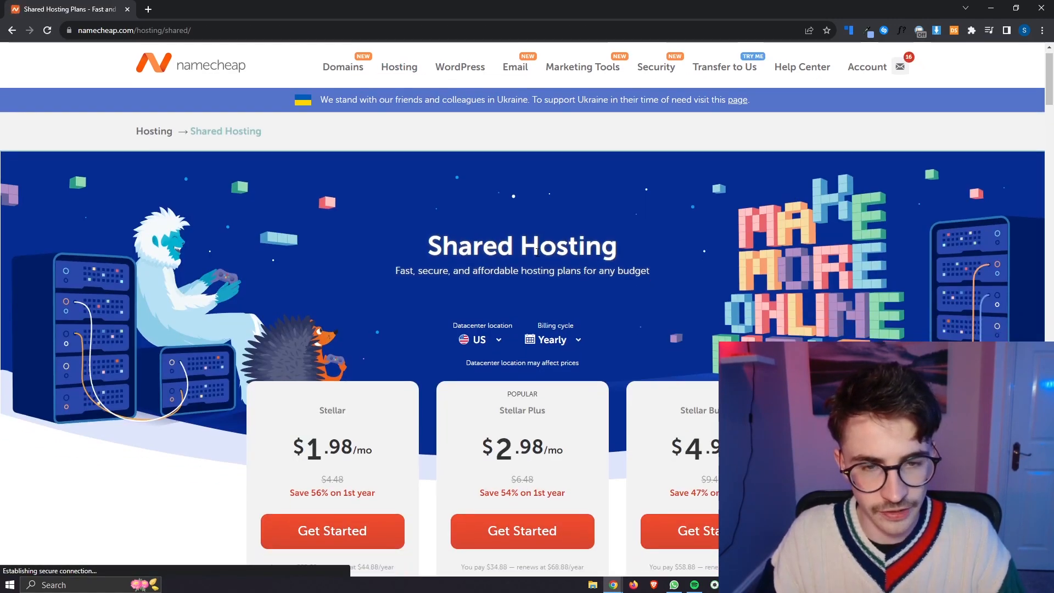
{"action": "scroll", "scroll_direction": "down", "scroll_amount": 3}
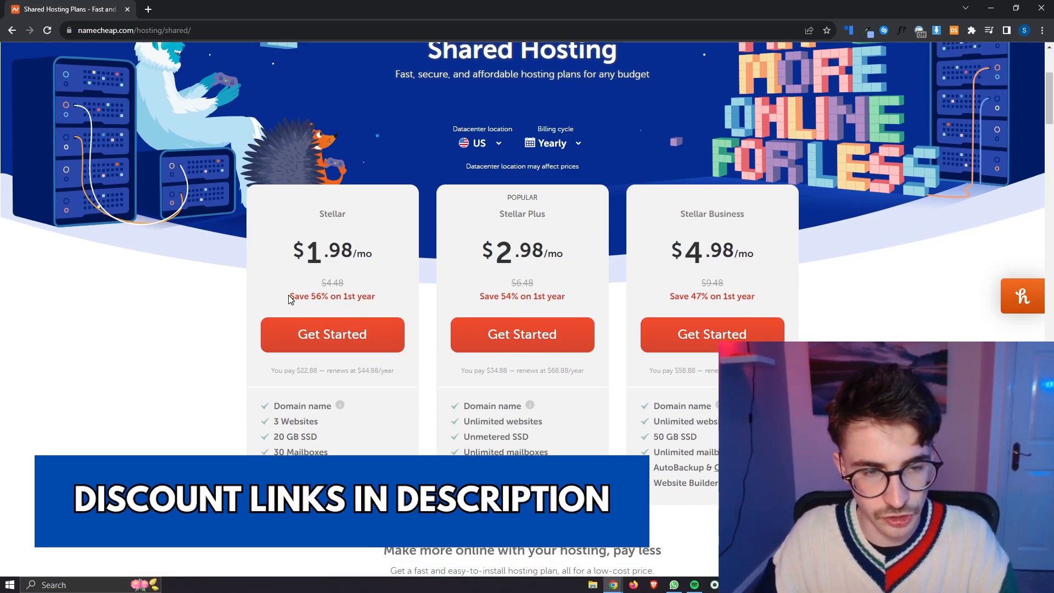
{"action": "mouse_move", "coordinate": [551, 243]}
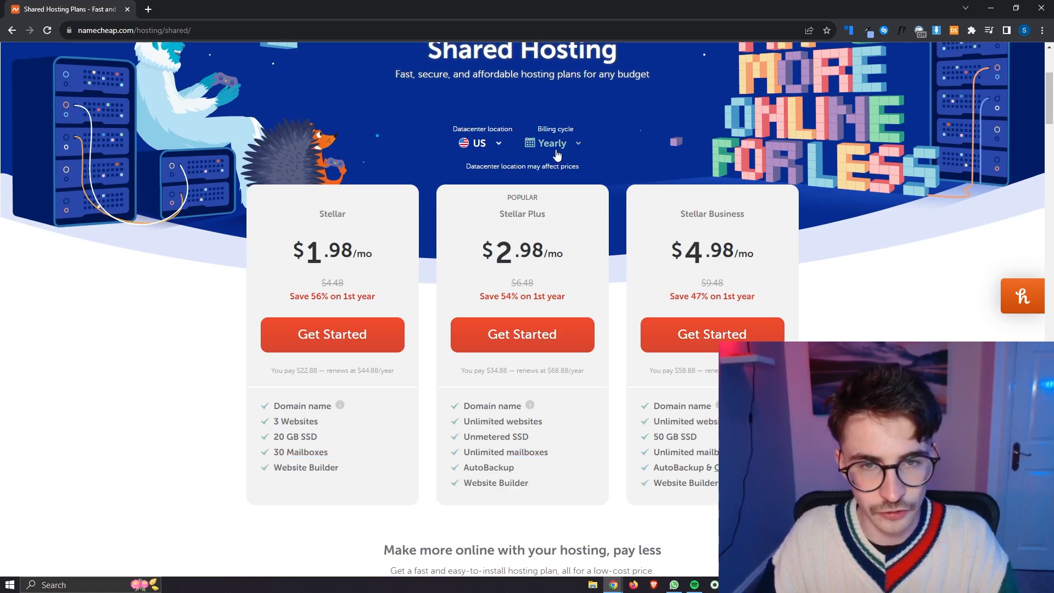
{"action": "left_click", "coordinate": [551, 143]}
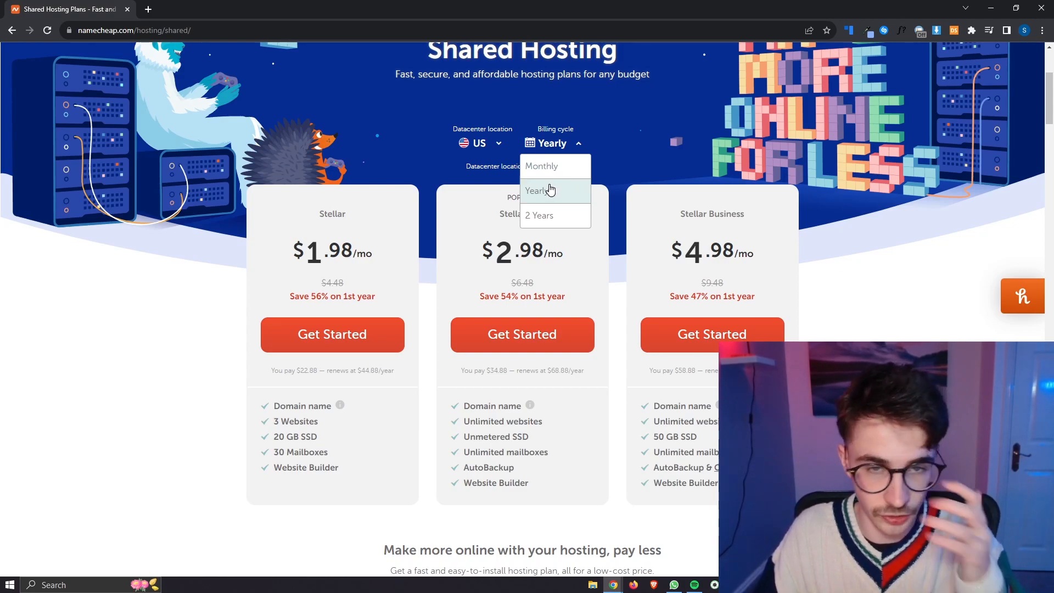
{"action": "left_click", "coordinate": [537, 190]}
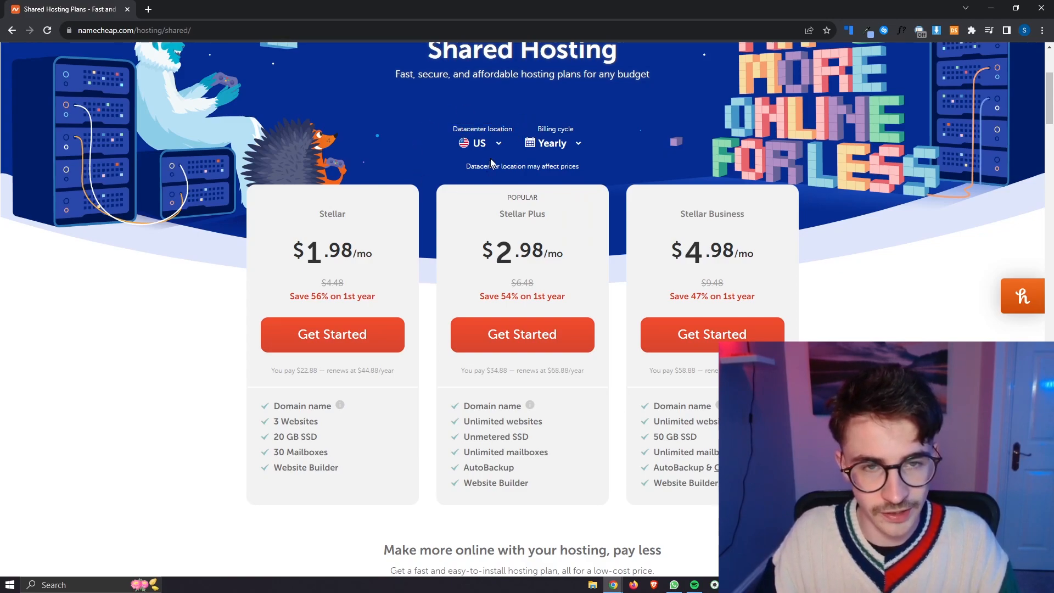
{"action": "left_click", "coordinate": [478, 143]}
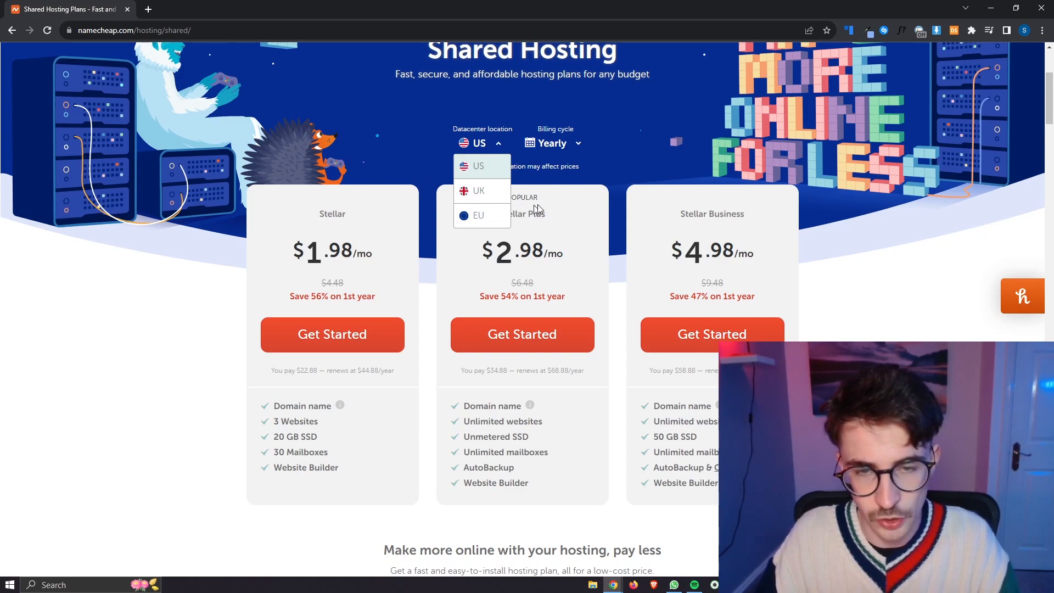
{"action": "mouse_move", "coordinate": [588, 205]}
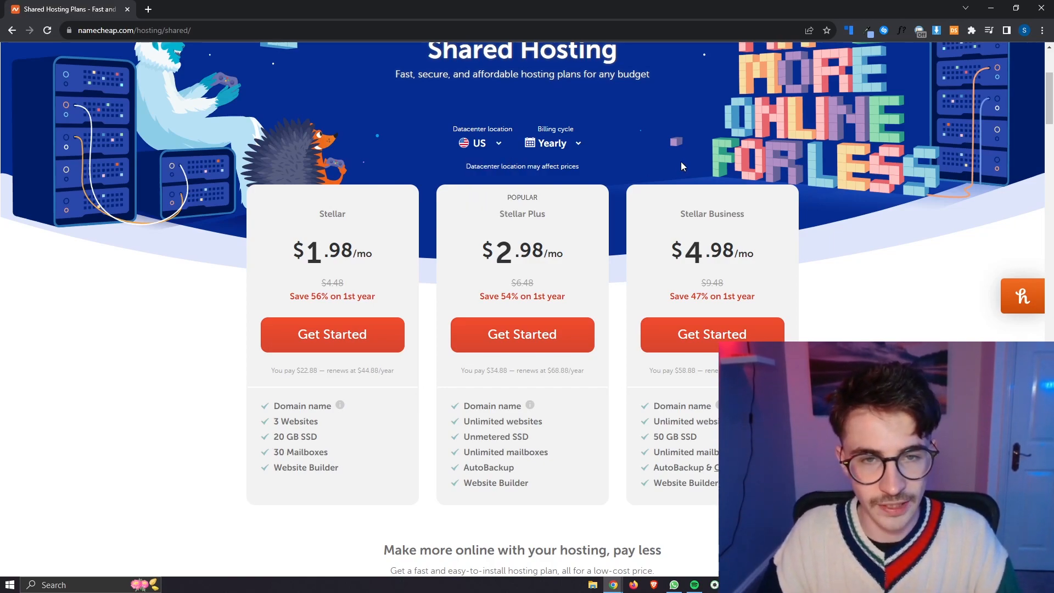
Scroll to the pricing cards and highlight the Stellar plan's Website Builder feature
{"action": "scroll", "scroll_direction": "down", "scroll_amount": 3}
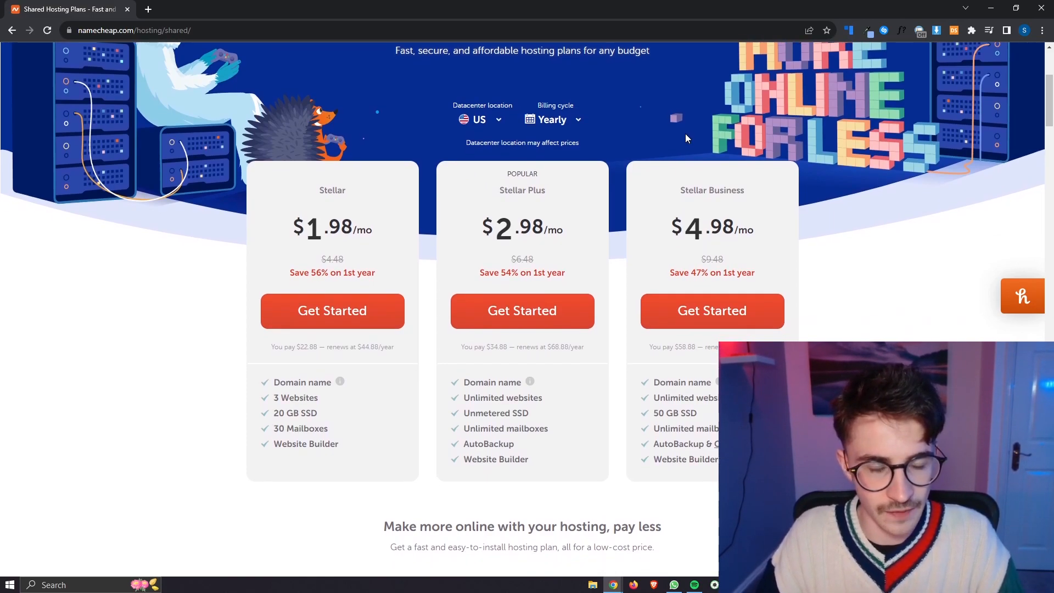
{"action": "scroll", "scroll_direction": "down", "scroll_amount": 3}
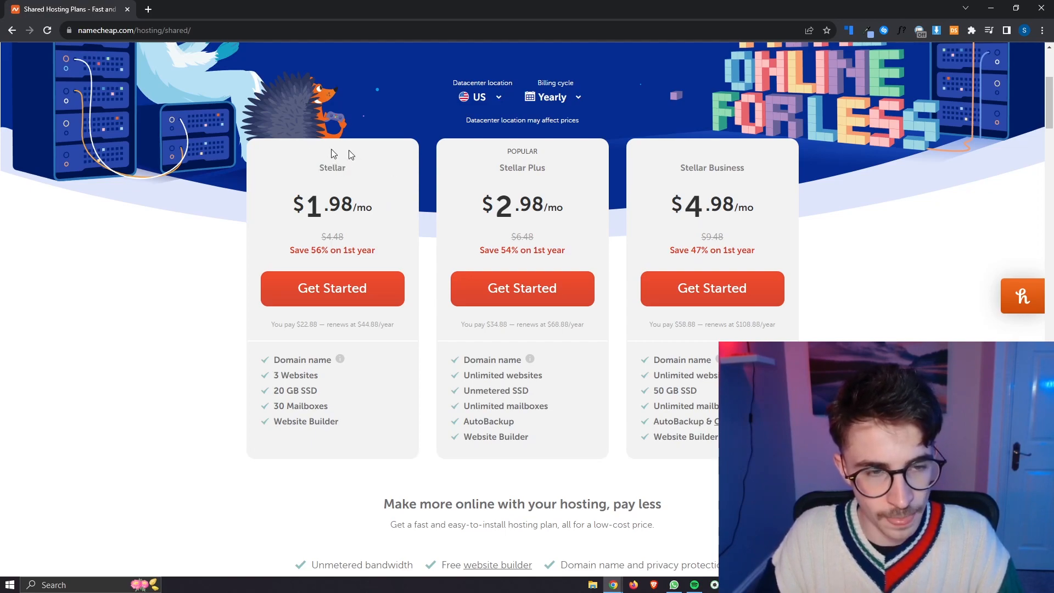
{"action": "mouse_move", "coordinate": [479, 144]}
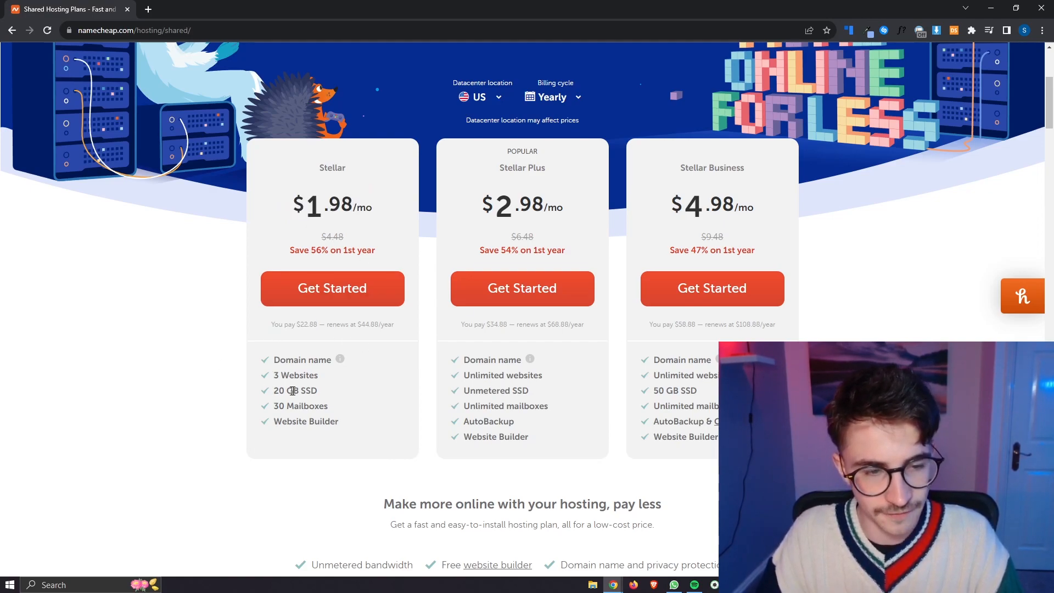
{"action": "double_click", "coordinate": [301, 360]}
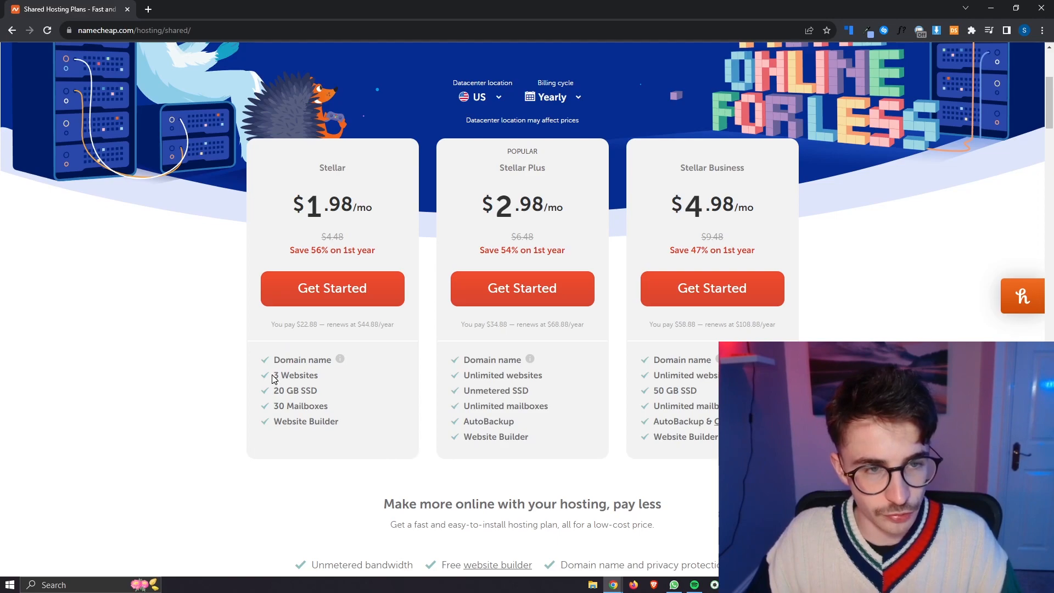
{"action": "mouse_move", "coordinate": [273, 391]}
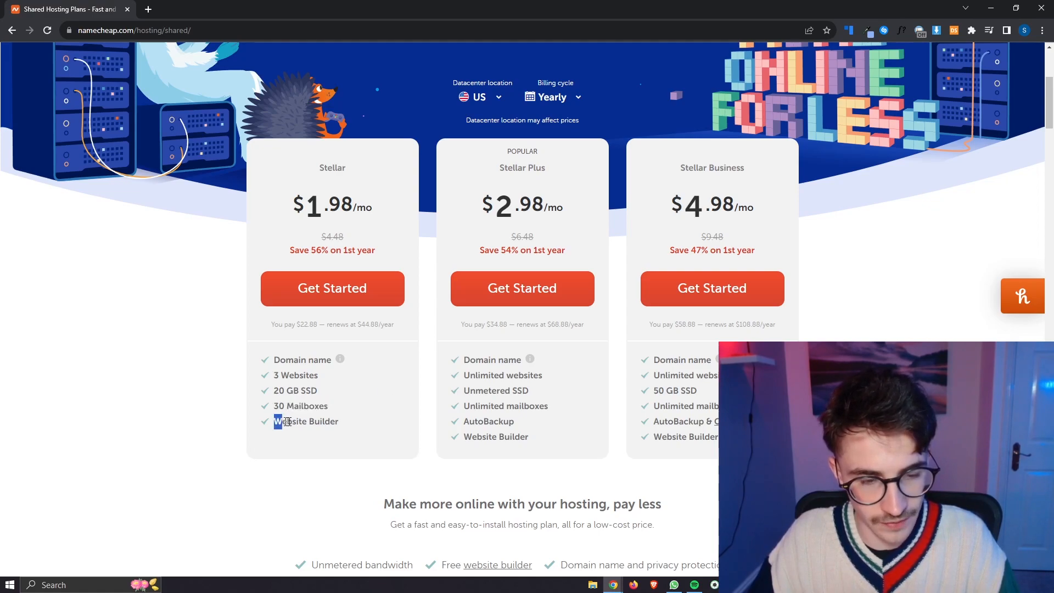
{"action": "double_click", "coordinate": [306, 422]}
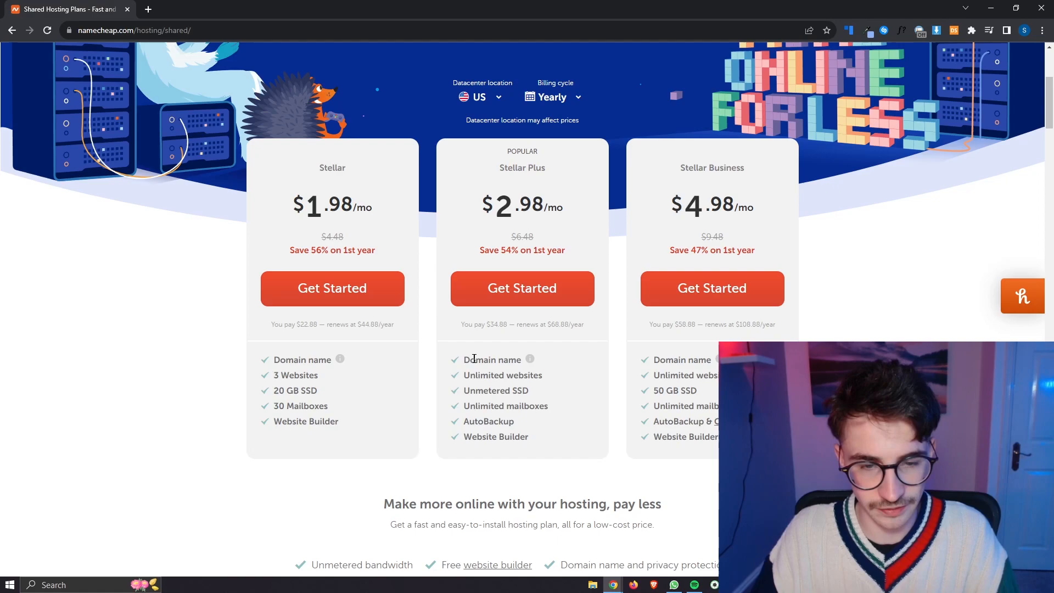
{"action": "mouse_move", "coordinate": [530, 359]}
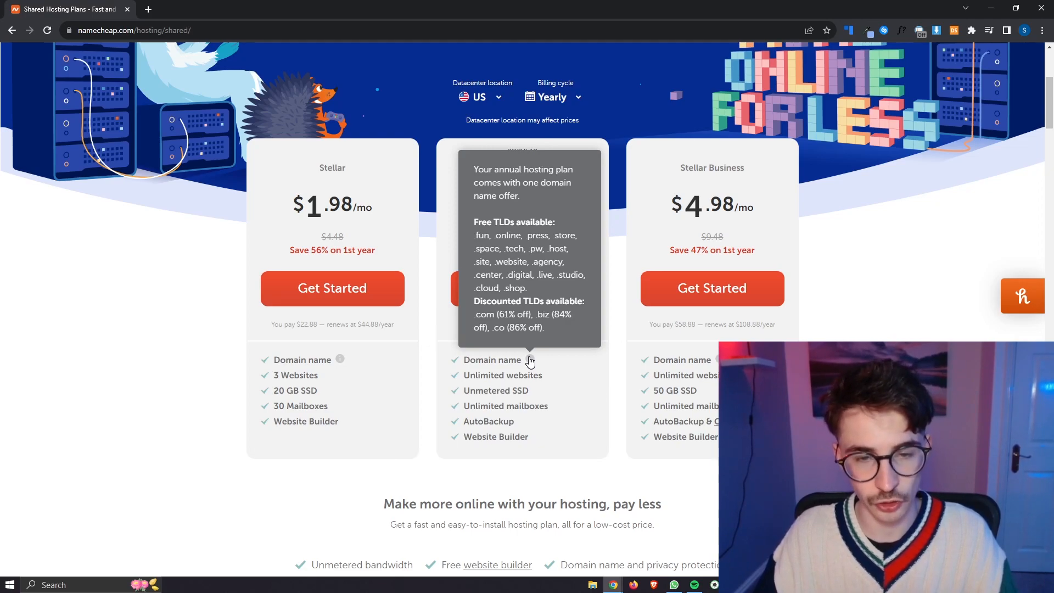
{"action": "mouse_move", "coordinate": [563, 385]}
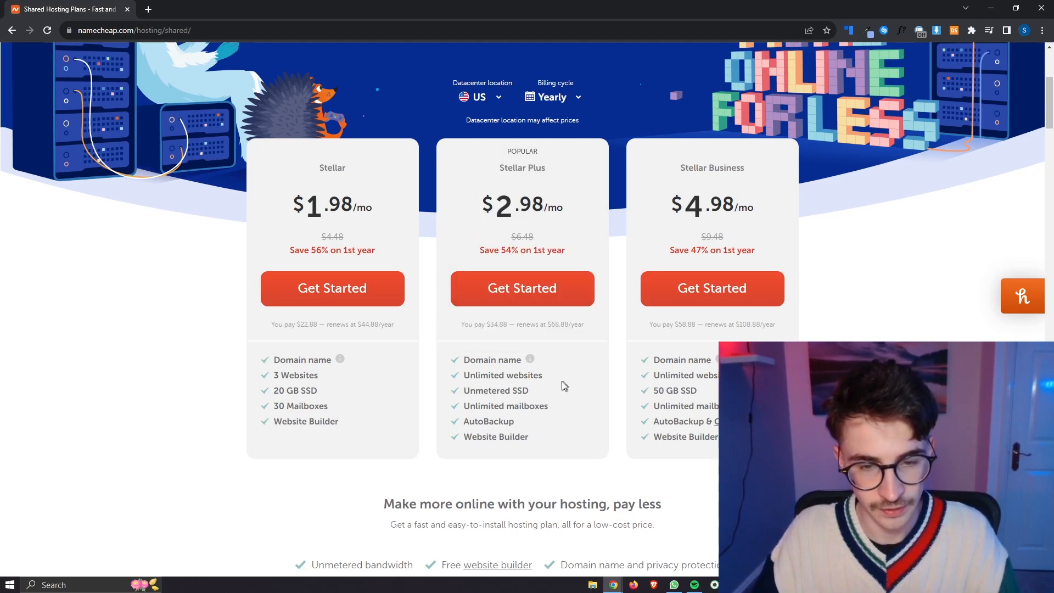
Highlight the Website Builder feature on Stellar Plus and a Stellar Business feature
{"action": "double_click", "coordinate": [502, 375]}
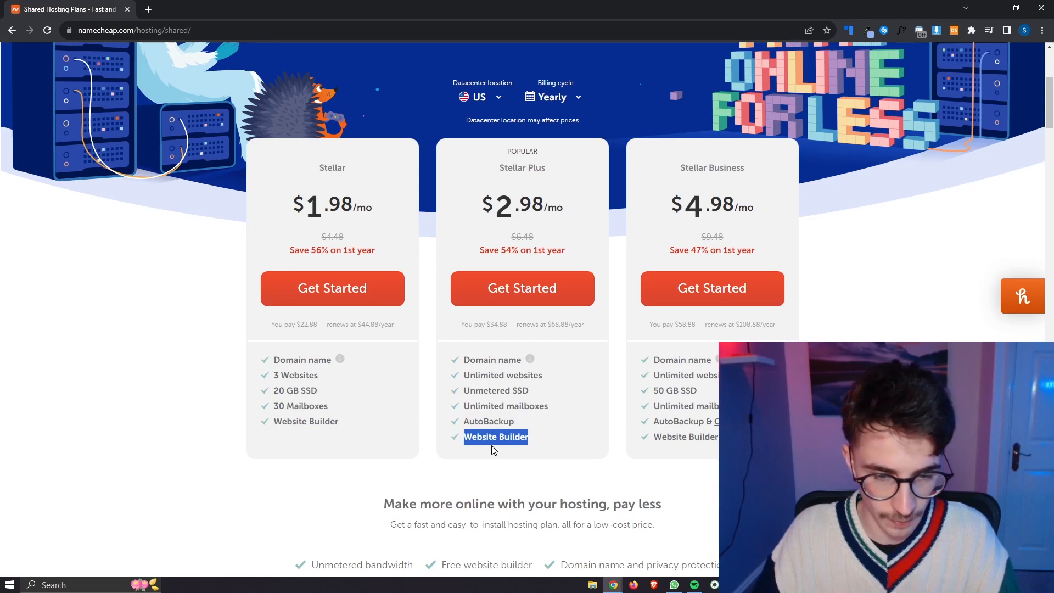
{"action": "mouse_move", "coordinate": [640, 275]}
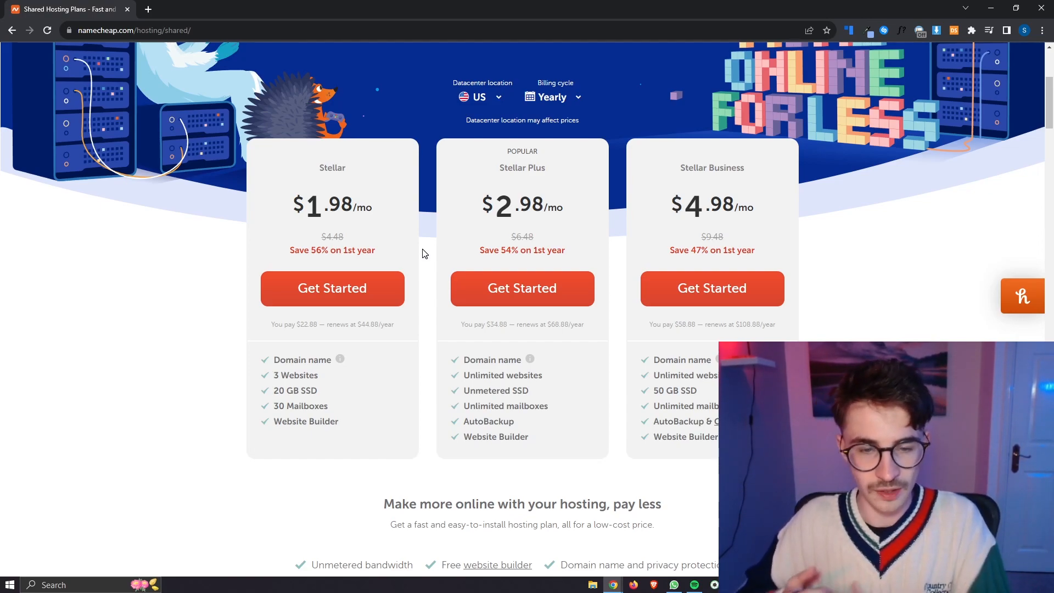
{"action": "double_click", "coordinate": [504, 421]}
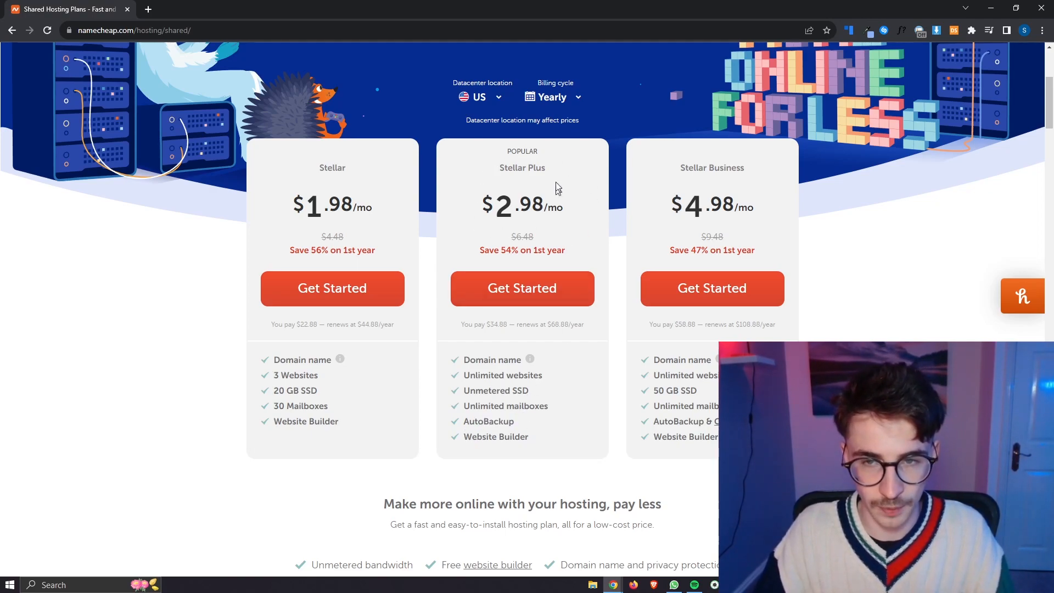
{"action": "mouse_move", "coordinate": [788, 232]}
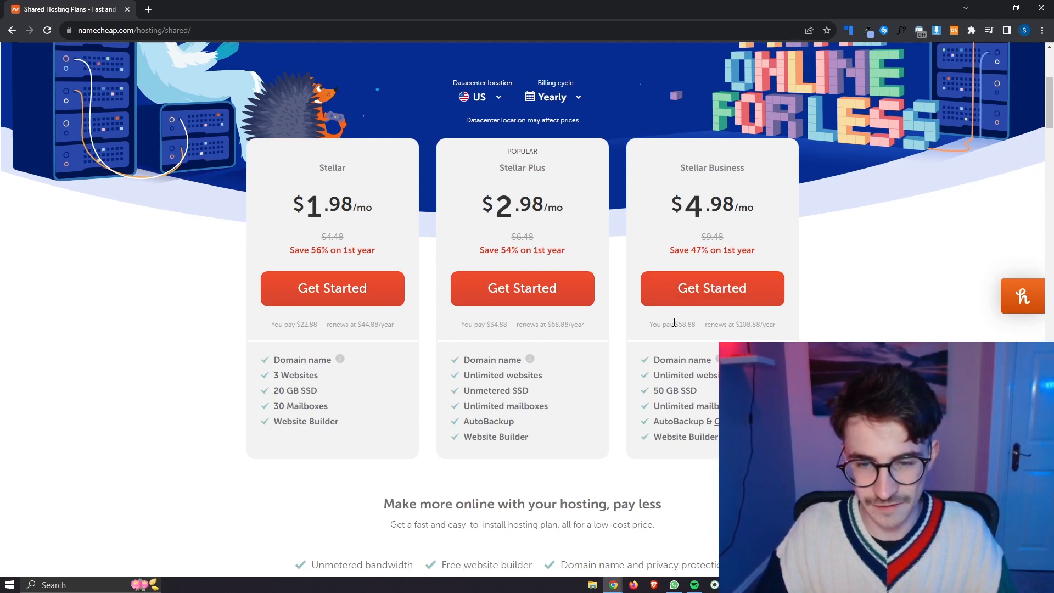
{"action": "double_click", "coordinate": [685, 324]}
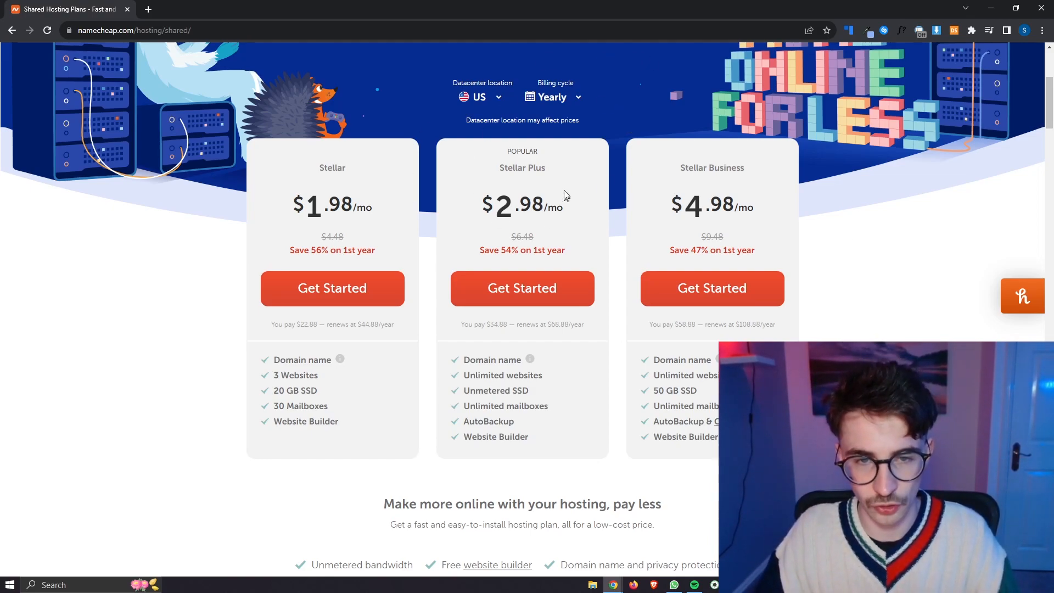
{"action": "scroll", "scroll_direction": "down", "scroll_amount": 3}
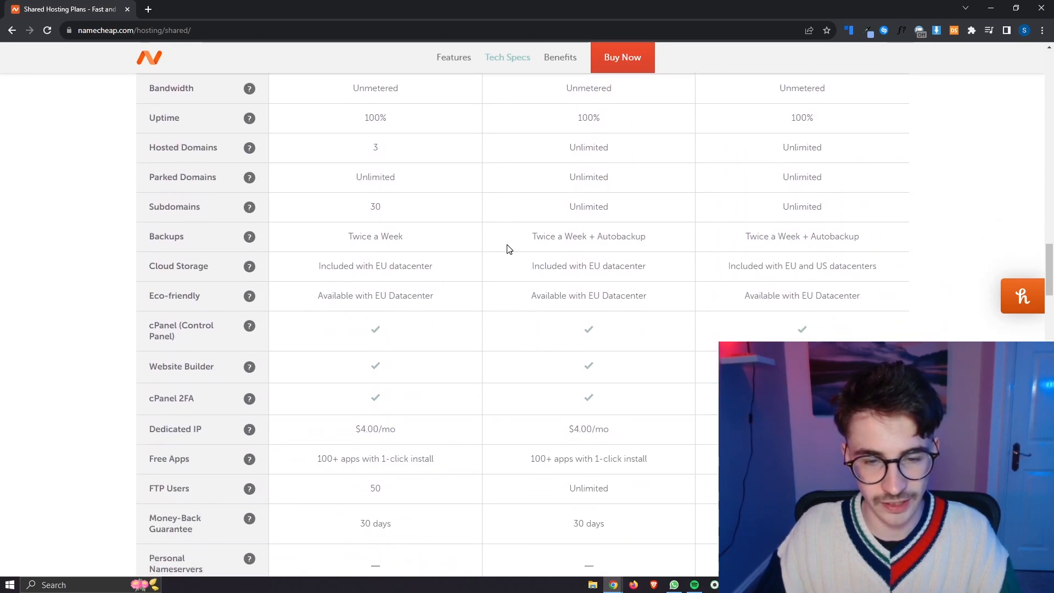
{"action": "scroll", "scroll_direction": "down", "scroll_amount": 3}
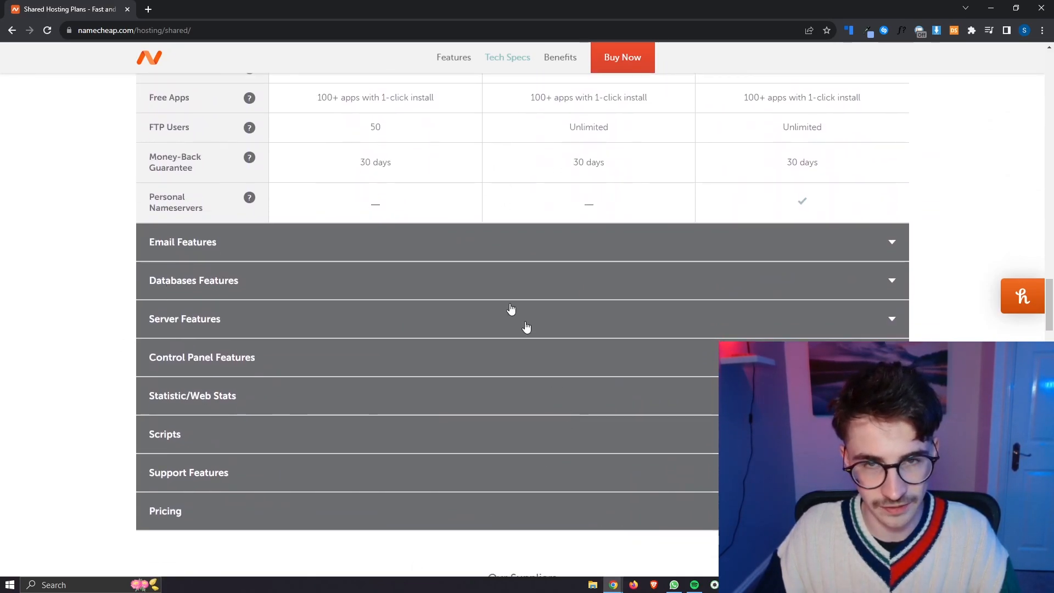
{"action": "scroll", "scroll_direction": "up", "scroll_amount": 3}
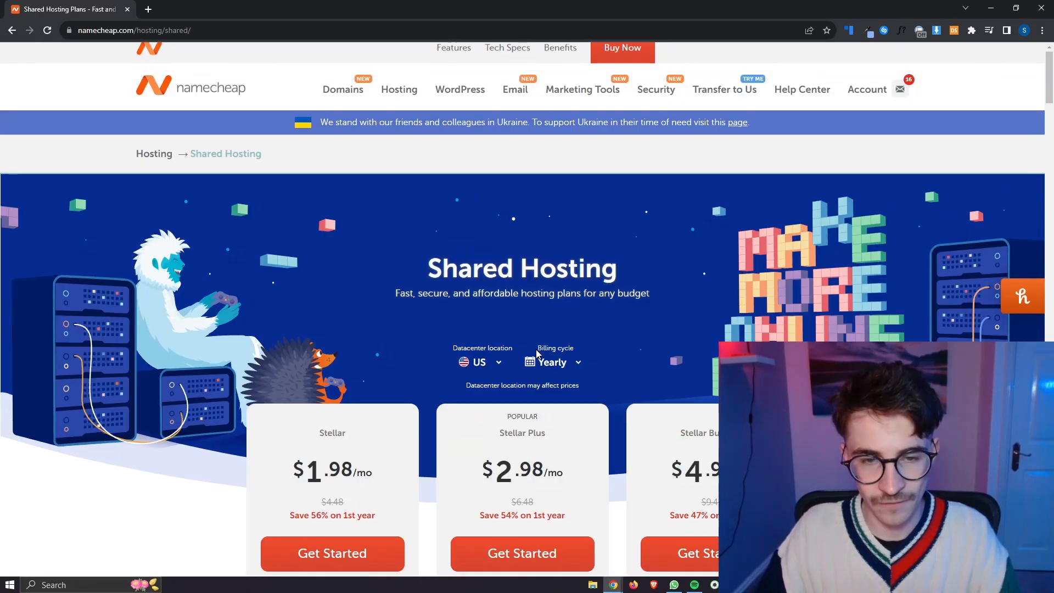
{"action": "scroll", "scroll_direction": "down", "scroll_amount": 3}
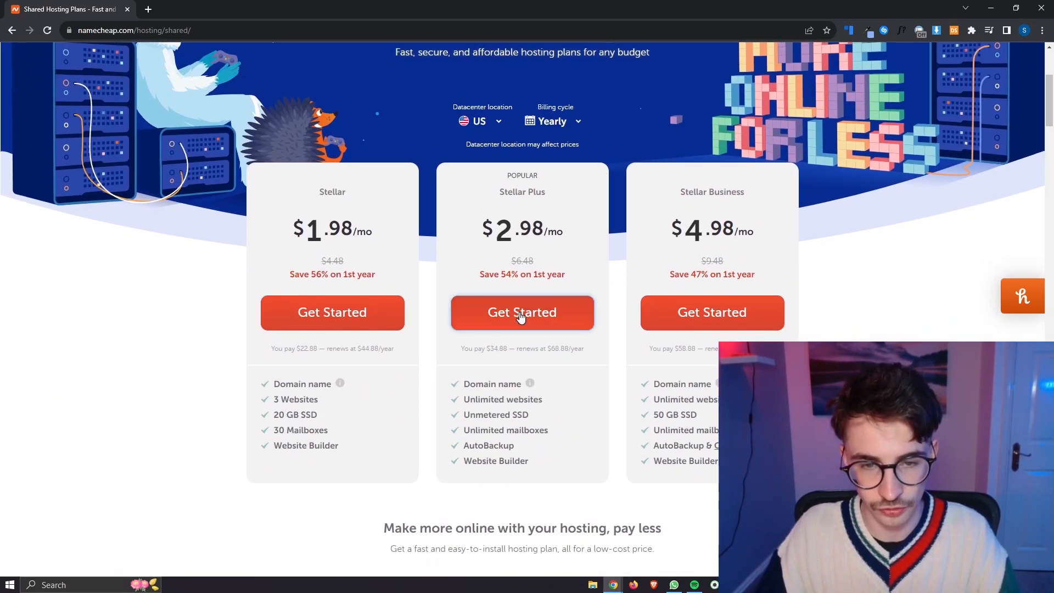
Start a Stellar Plus order with a new-domain purchase and search for gforcenorth123
{"action": "left_click", "coordinate": [522, 312]}
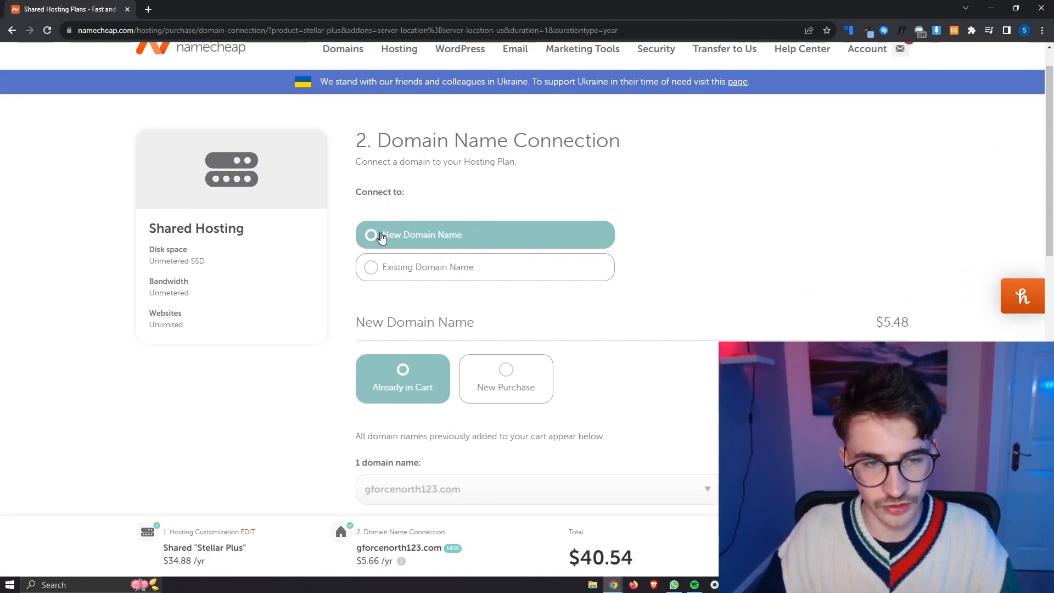
{"action": "left_click", "coordinate": [504, 377]}
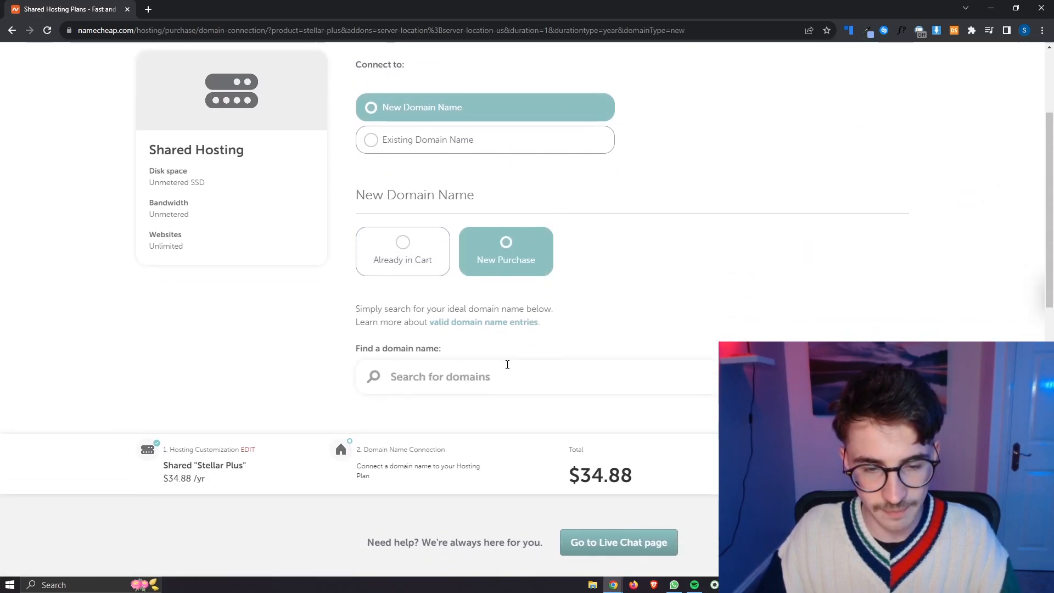
{"action": "scroll", "scroll_direction": "down", "scroll_amount": 3}
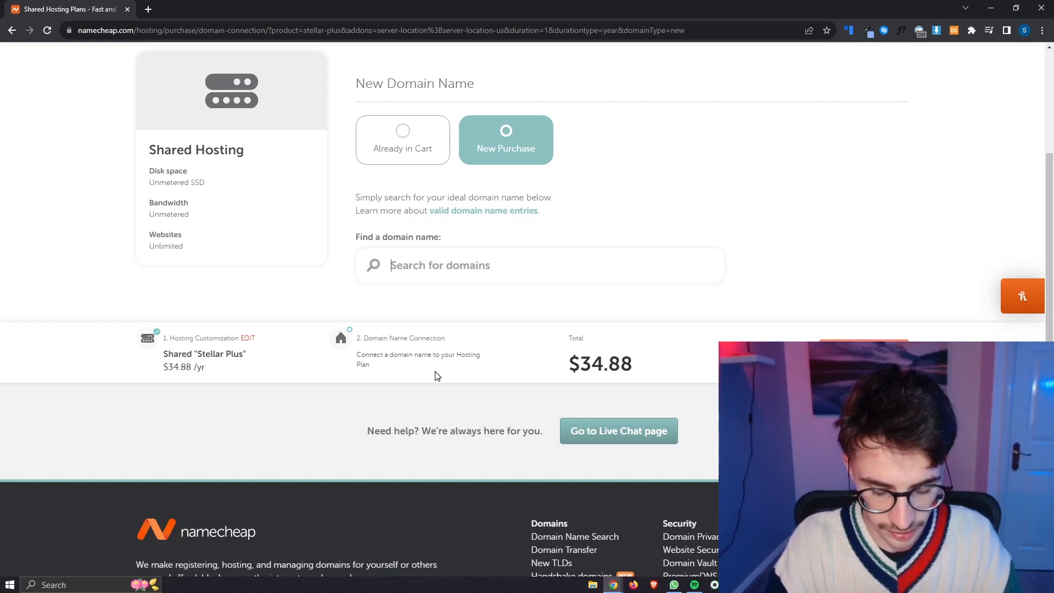
{"action": "type", "text": "gforcenorth123"}
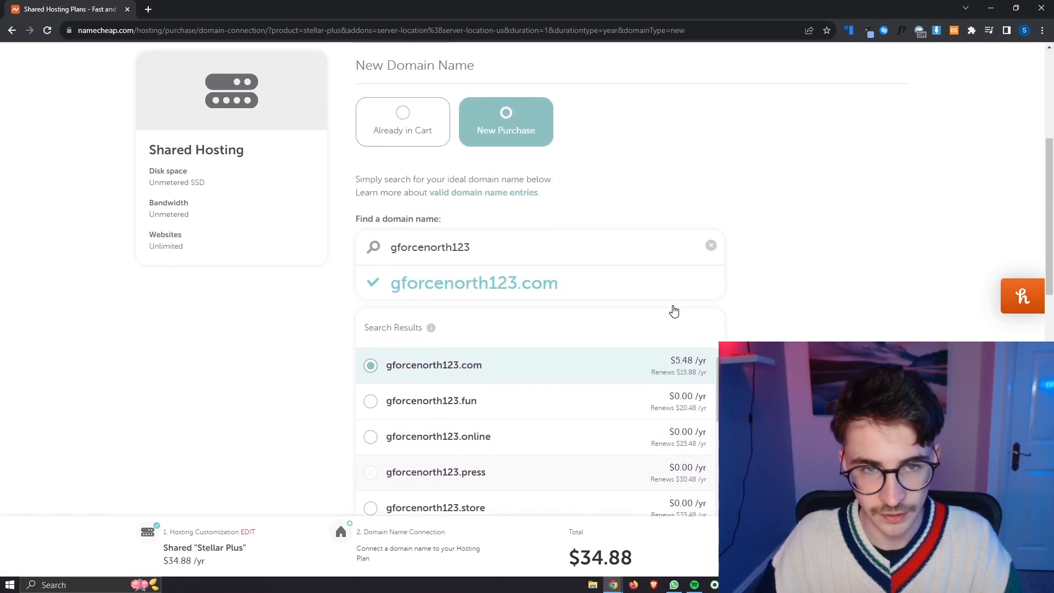
Switch the order to an existing Namecheap domain and choose gforcenorth.com
{"action": "left_click", "coordinate": [403, 121]}
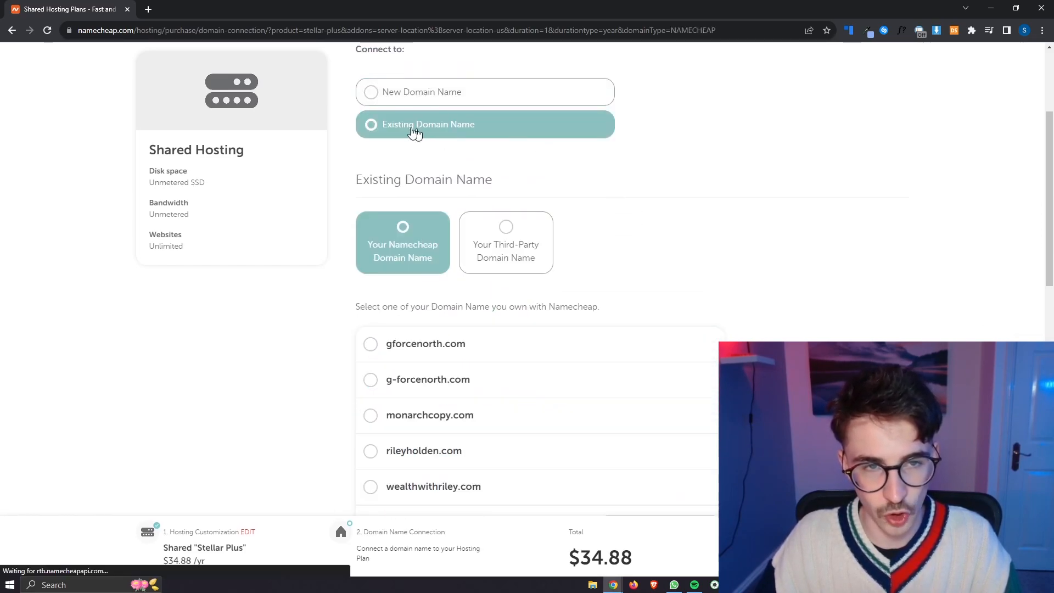
{"action": "scroll", "scroll_direction": "down", "scroll_amount": 3}
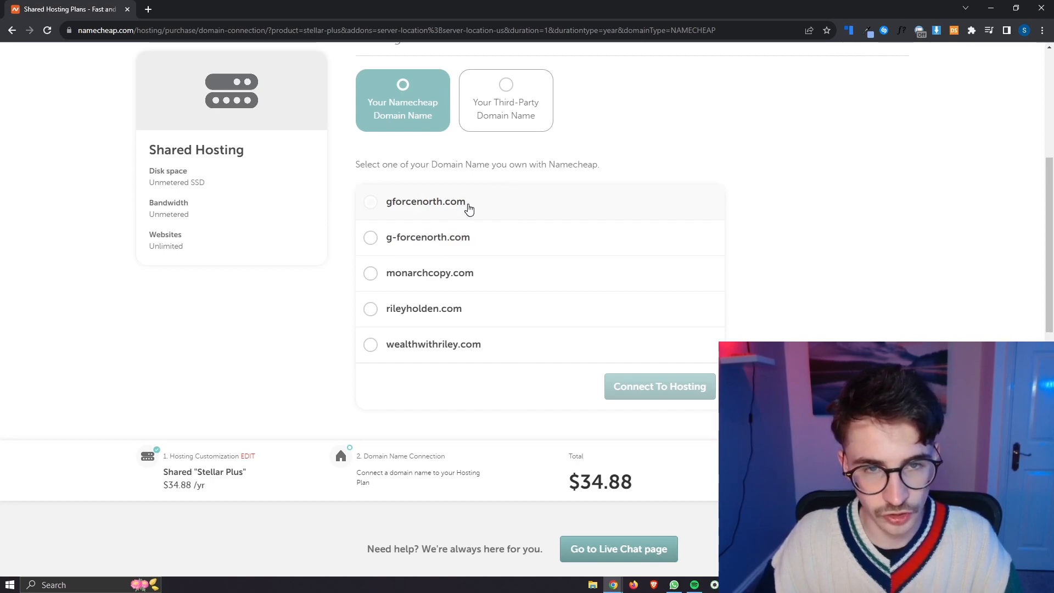
{"action": "left_click", "coordinate": [370, 202]}
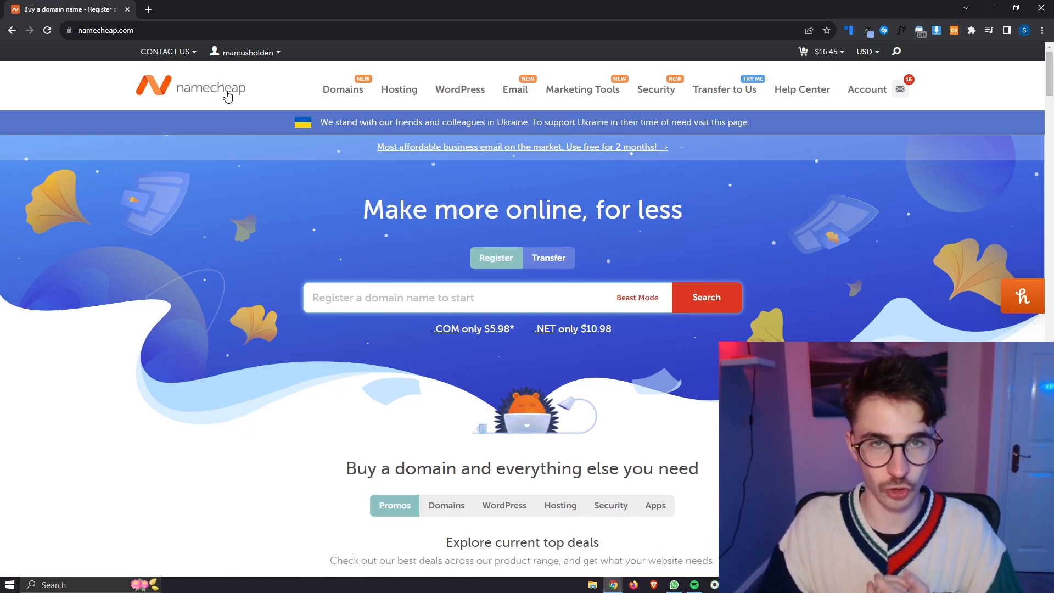
{"action": "mouse_move", "coordinate": [298, 79]}
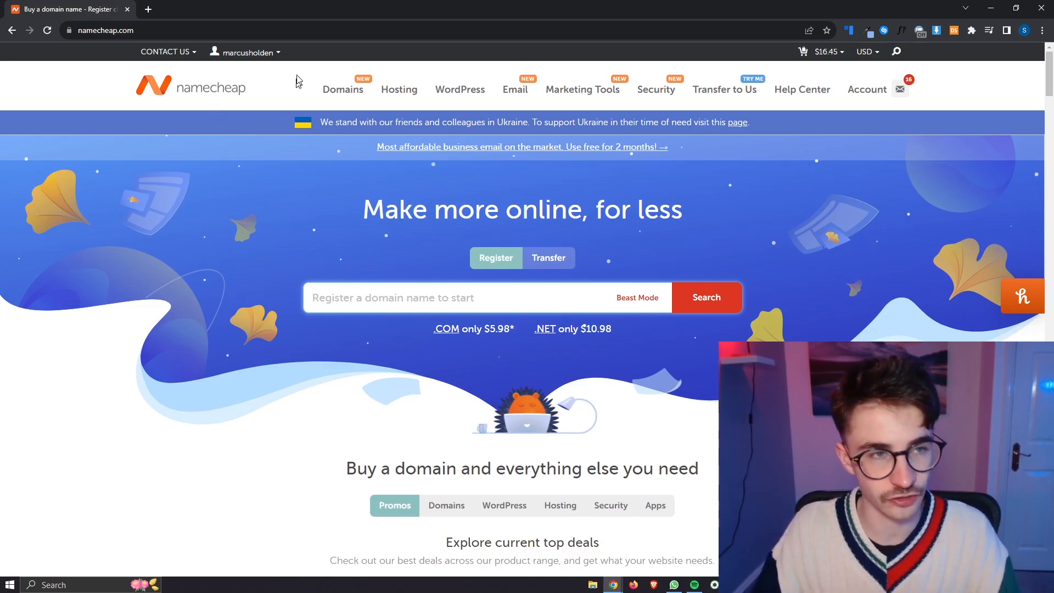
{"action": "mouse_move", "coordinate": [181, 176]}
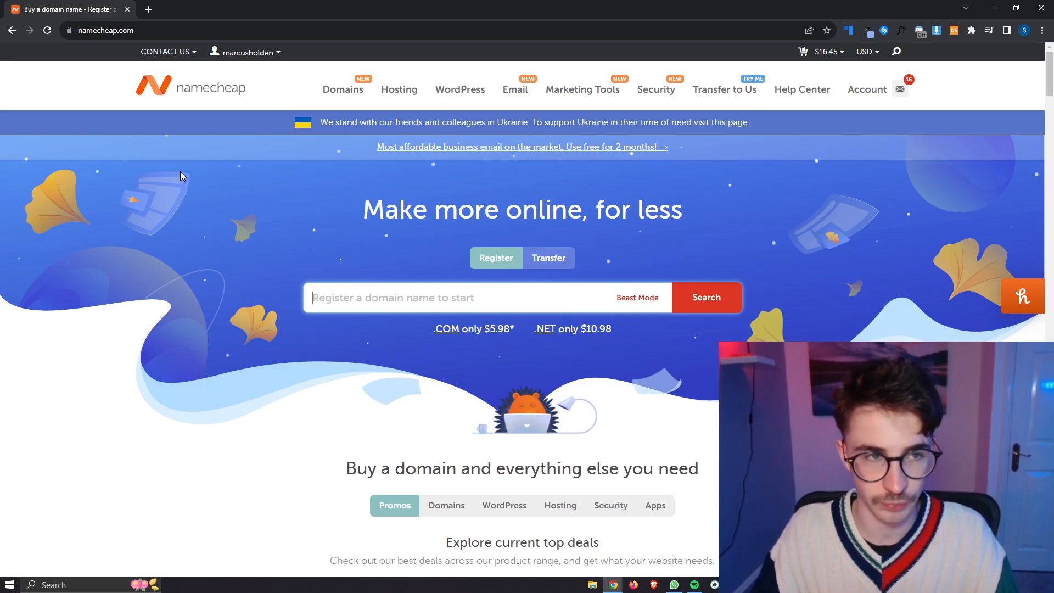
{"action": "mouse_move", "coordinate": [947, 141]}
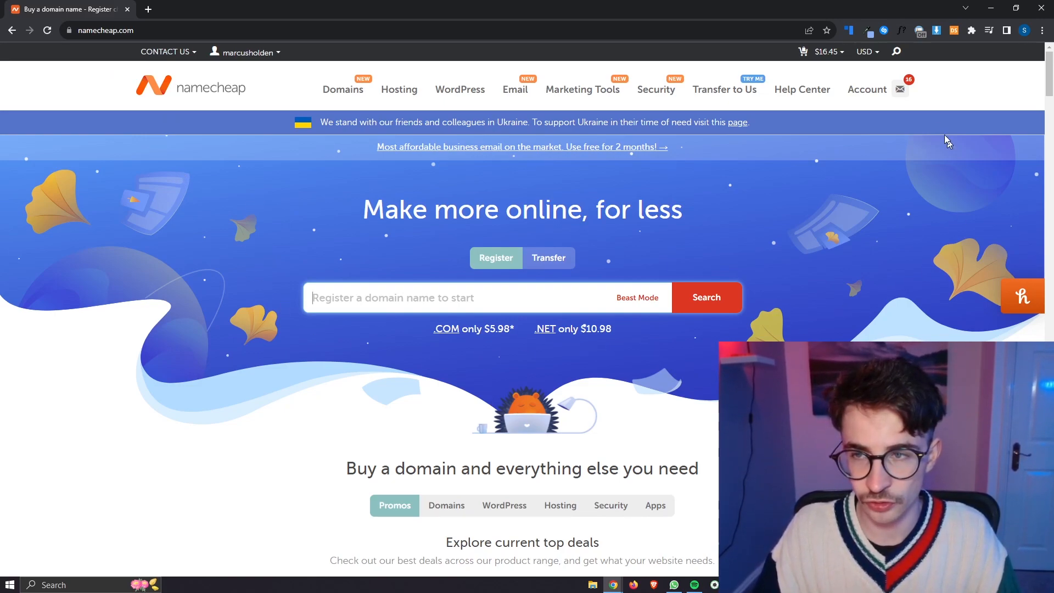
Go to the account Dashboard from the Account menu
{"action": "left_click", "coordinate": [866, 89]}
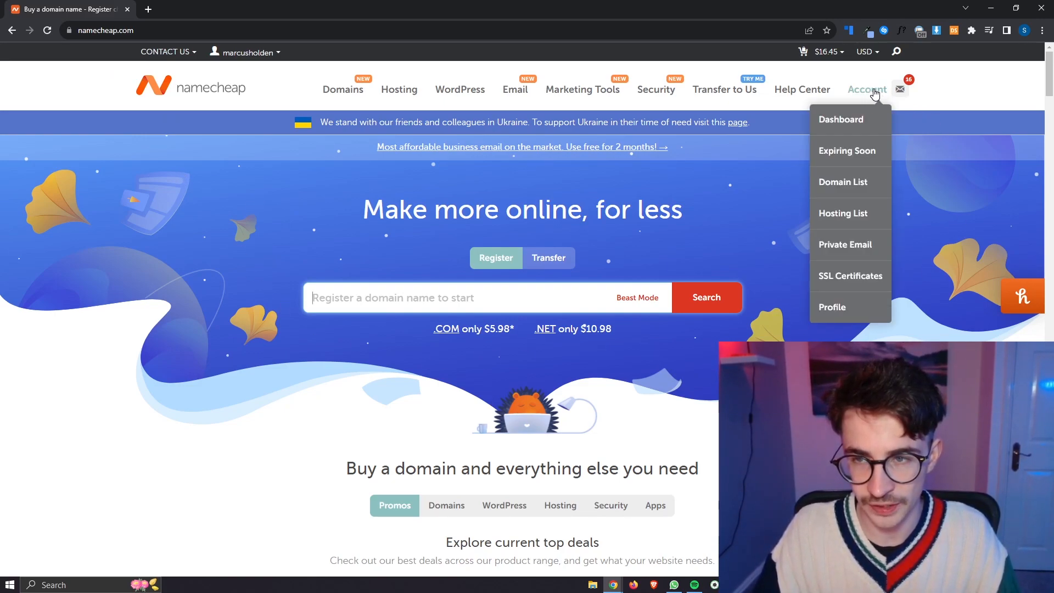
{"action": "mouse_move", "coordinate": [841, 119]}
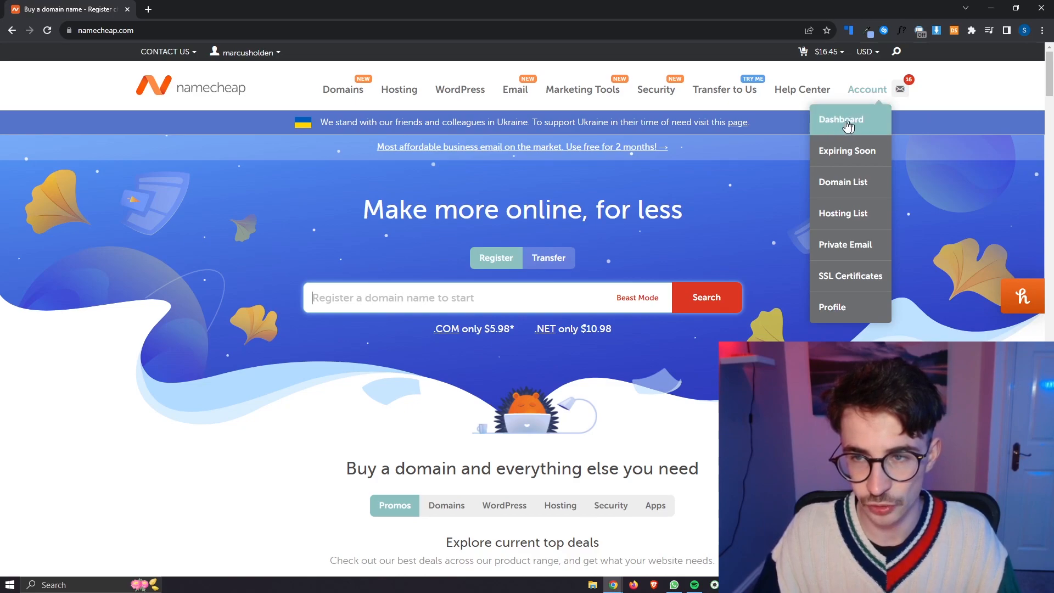
{"action": "left_click", "coordinate": [840, 119]}
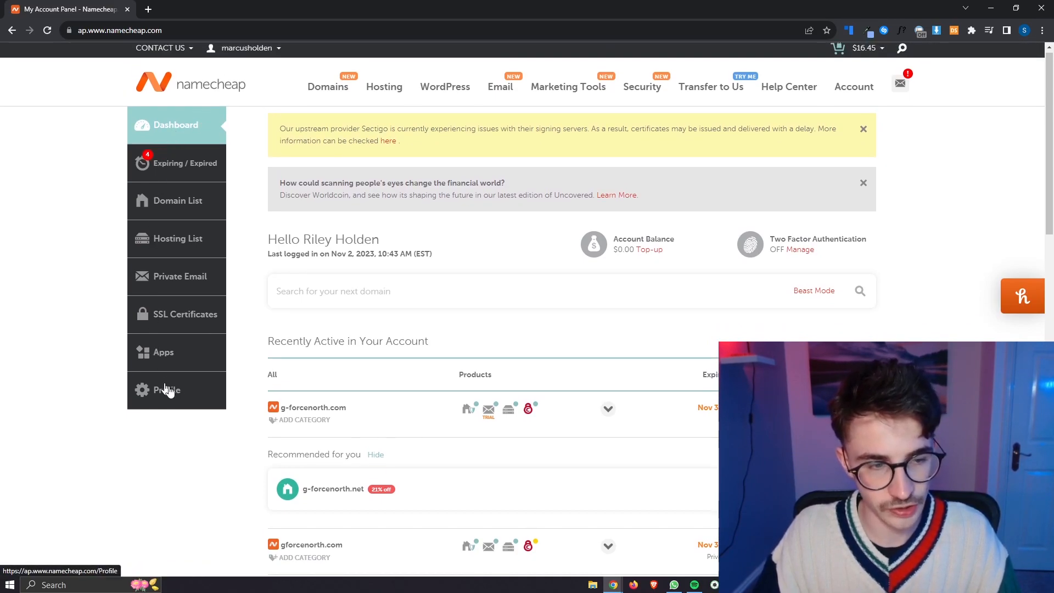
{"action": "mouse_move", "coordinate": [190, 244]}
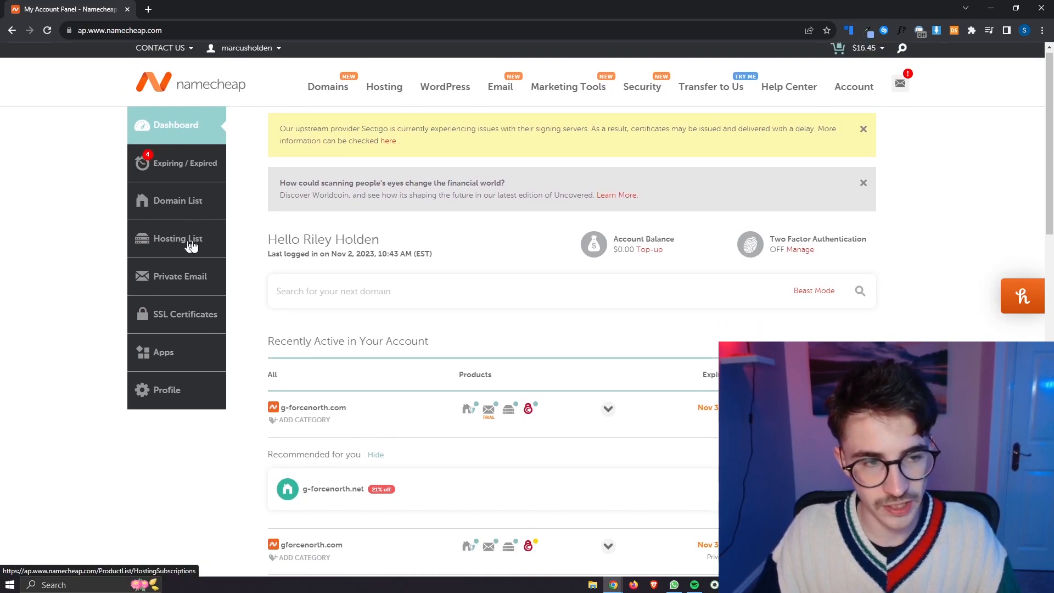
Show the Hosting List and enter cPanel for the gforcenorth.com subscription
{"action": "left_click", "coordinate": [180, 238]}
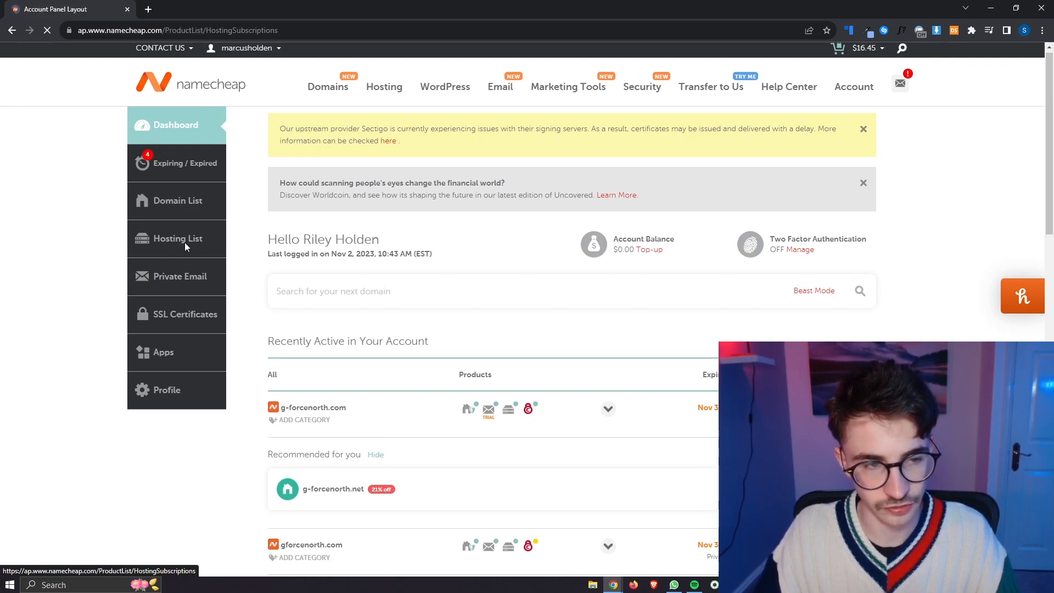
{"action": "left_click", "coordinate": [178, 238]}
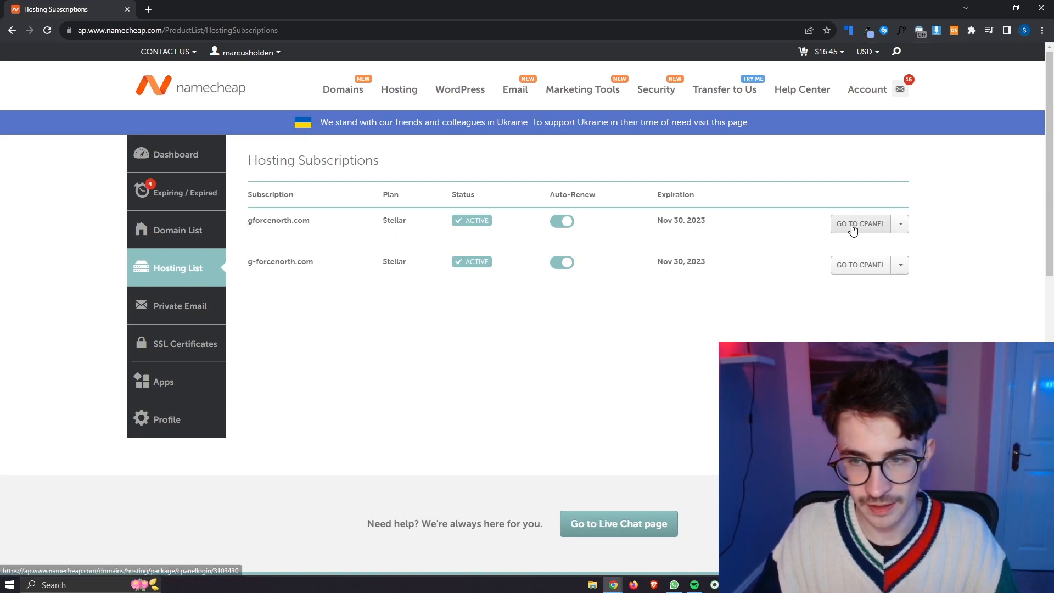
{"action": "mouse_move", "coordinate": [847, 231]}
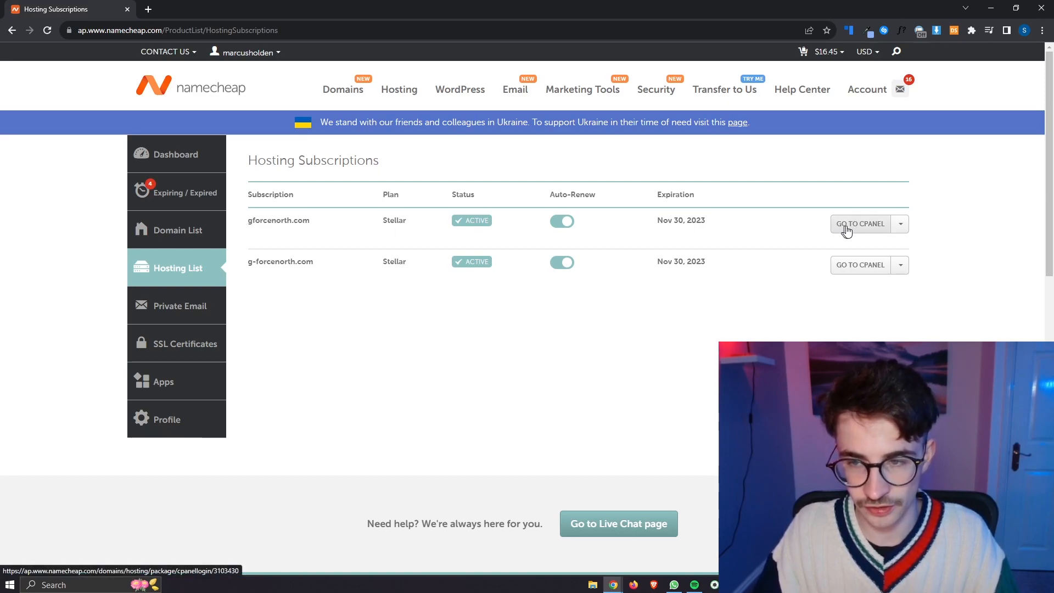
{"action": "left_click", "coordinate": [860, 223]}
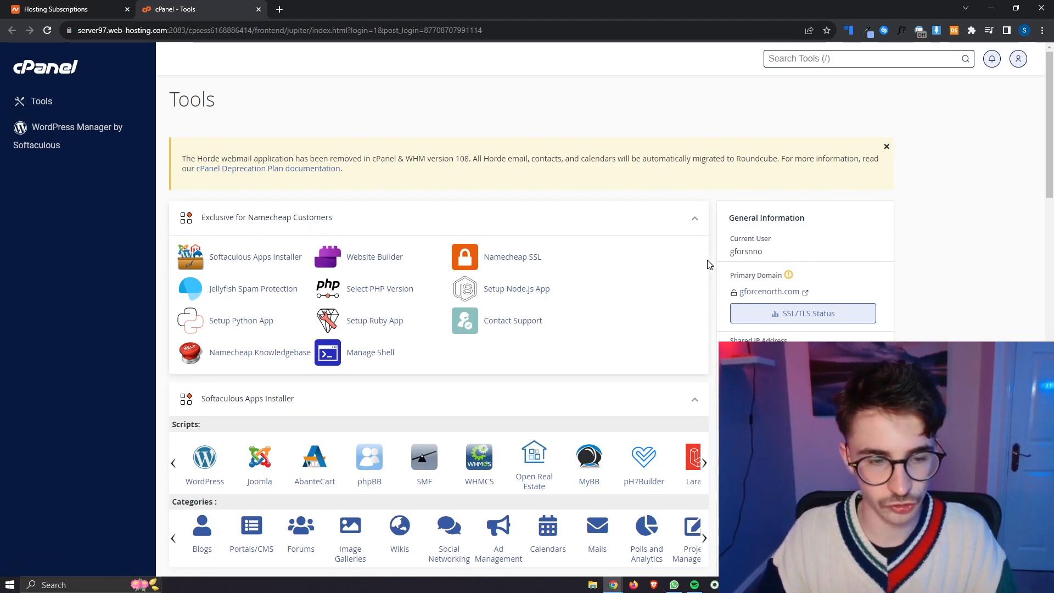
Choose WordPress in the Softaculous Apps Installer section of cPanel
{"action": "scroll", "scroll_direction": "down", "scroll_amount": 3}
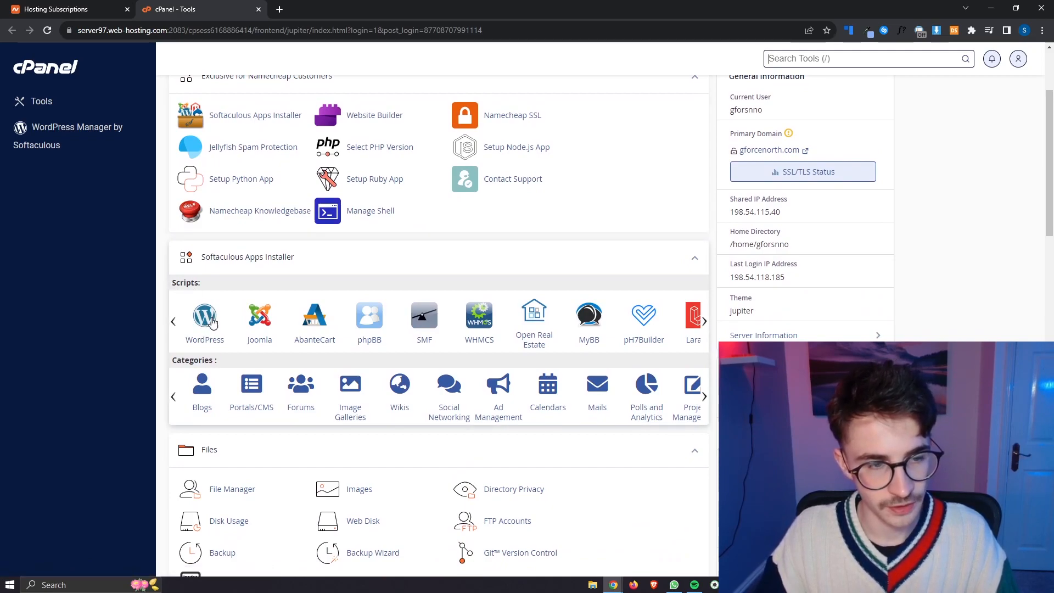
{"action": "mouse_move", "coordinate": [210, 330]}
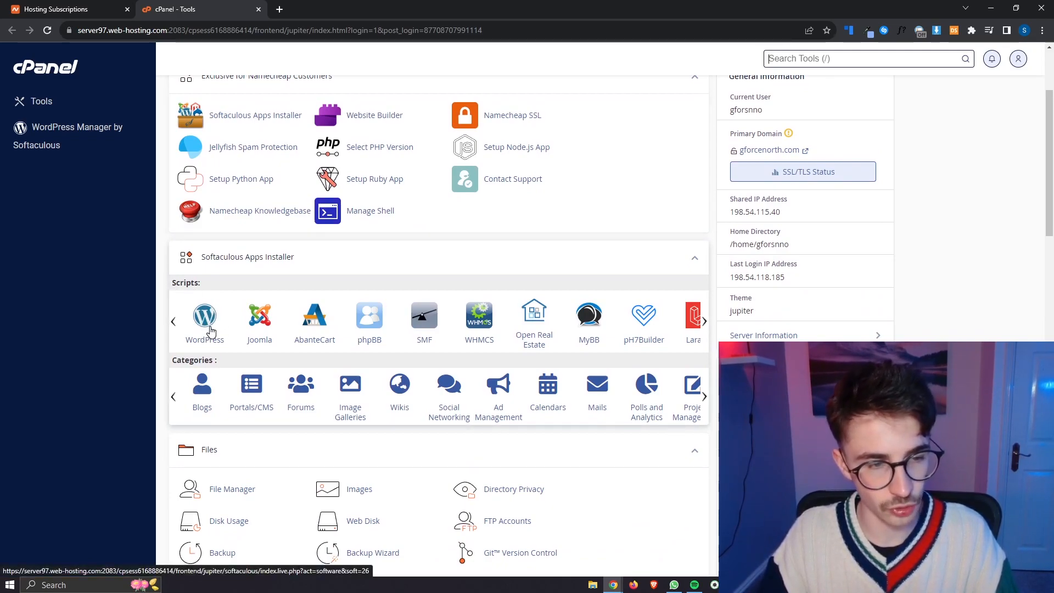
{"action": "left_click", "coordinate": [204, 316]}
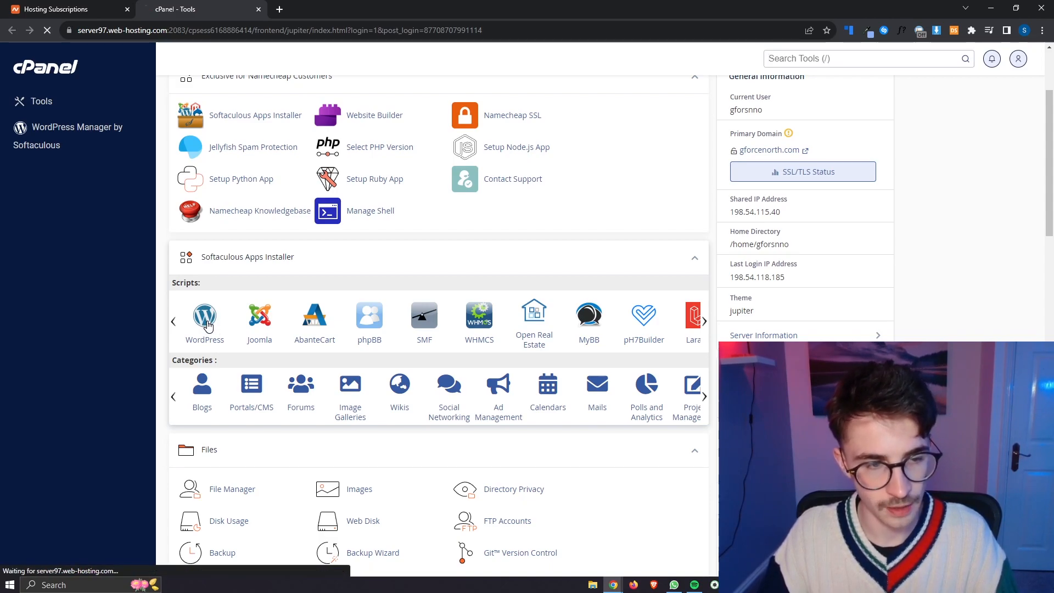
{"action": "left_click", "coordinate": [204, 319]}
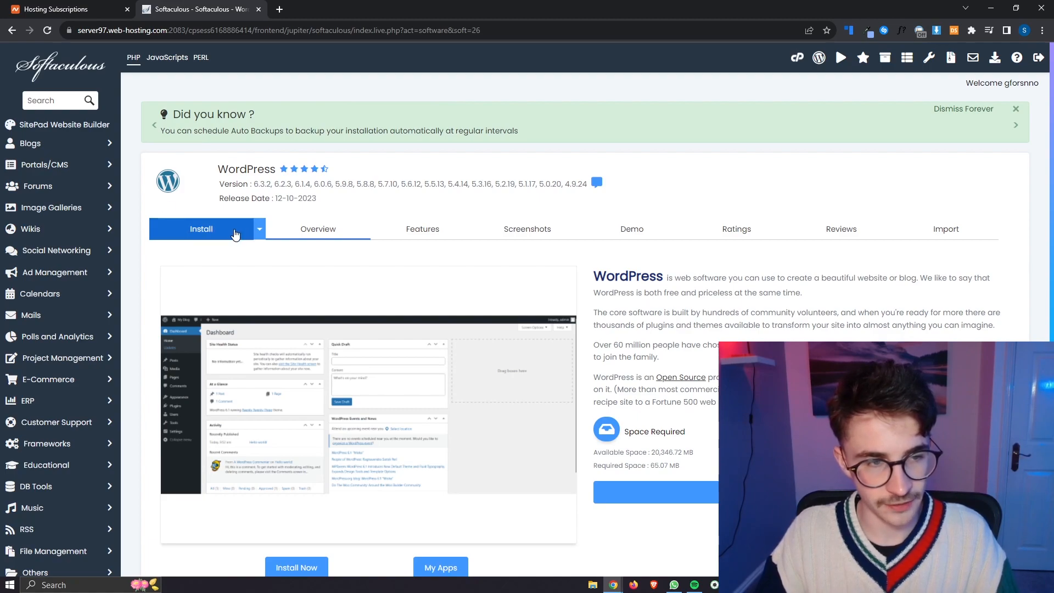
{"action": "left_click", "coordinate": [201, 228]}
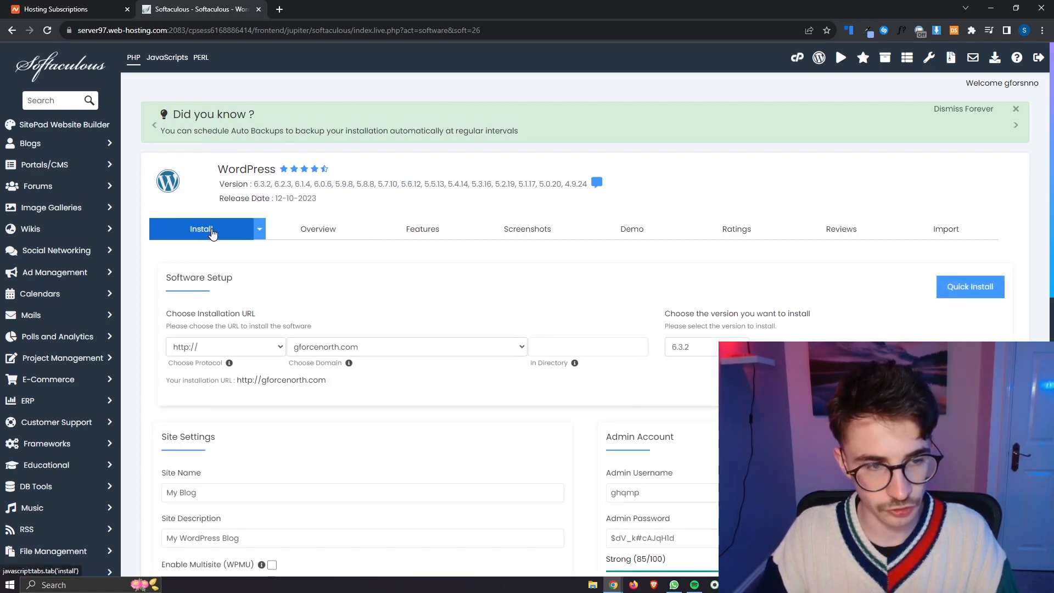
{"action": "scroll", "scroll_direction": "down", "scroll_amount": 3}
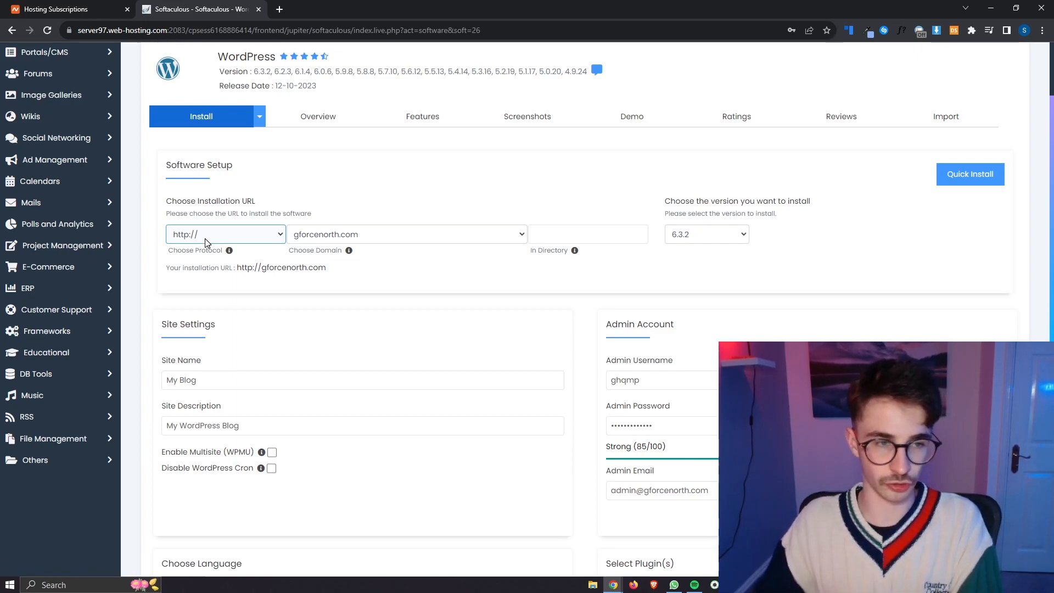
{"action": "left_click", "coordinate": [225, 234]}
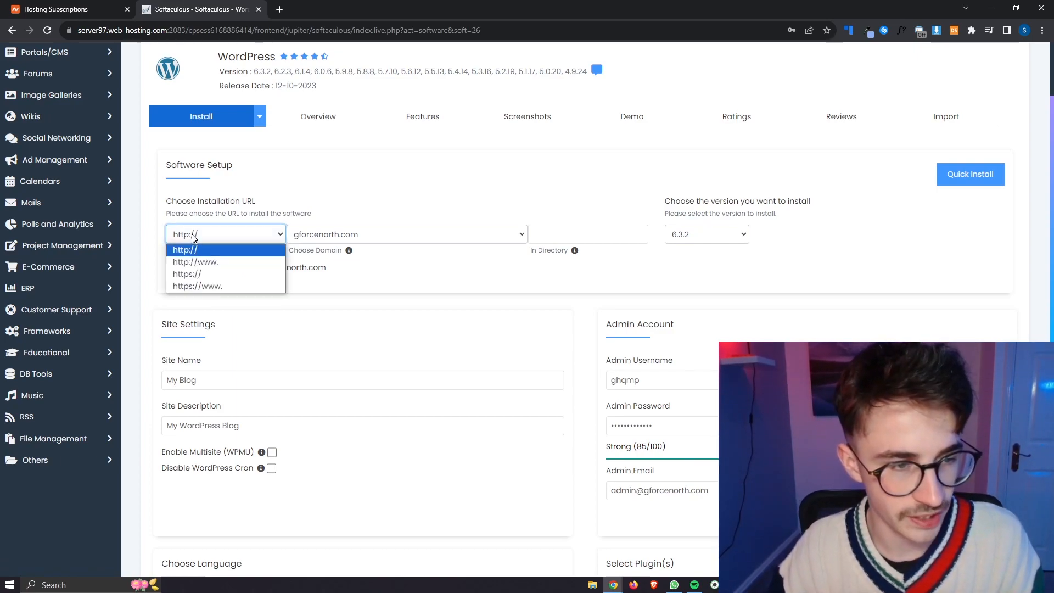
{"action": "mouse_move", "coordinate": [198, 275]}
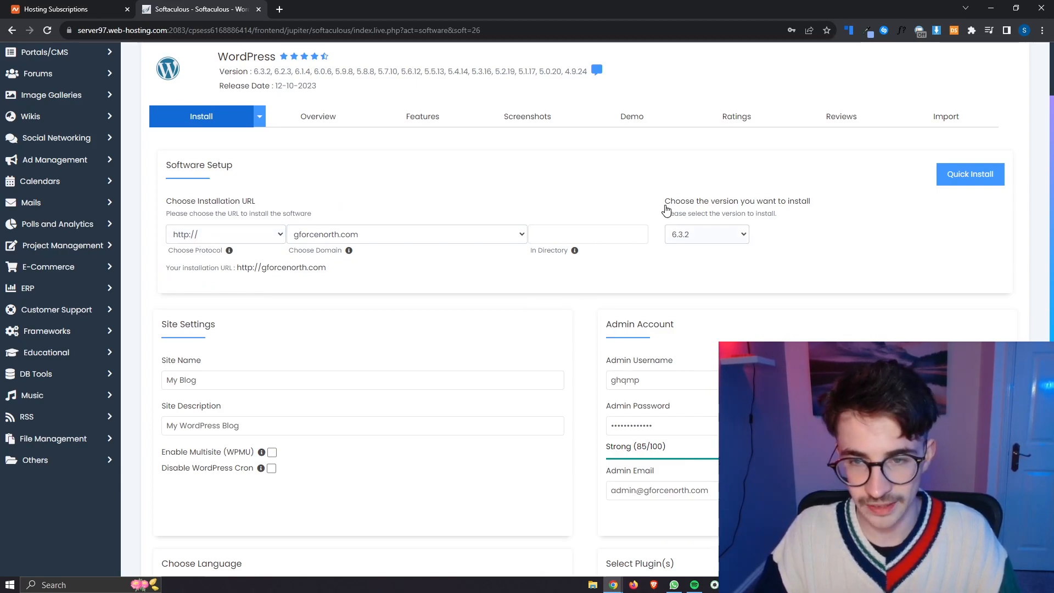
{"action": "mouse_move", "coordinate": [867, 219]}
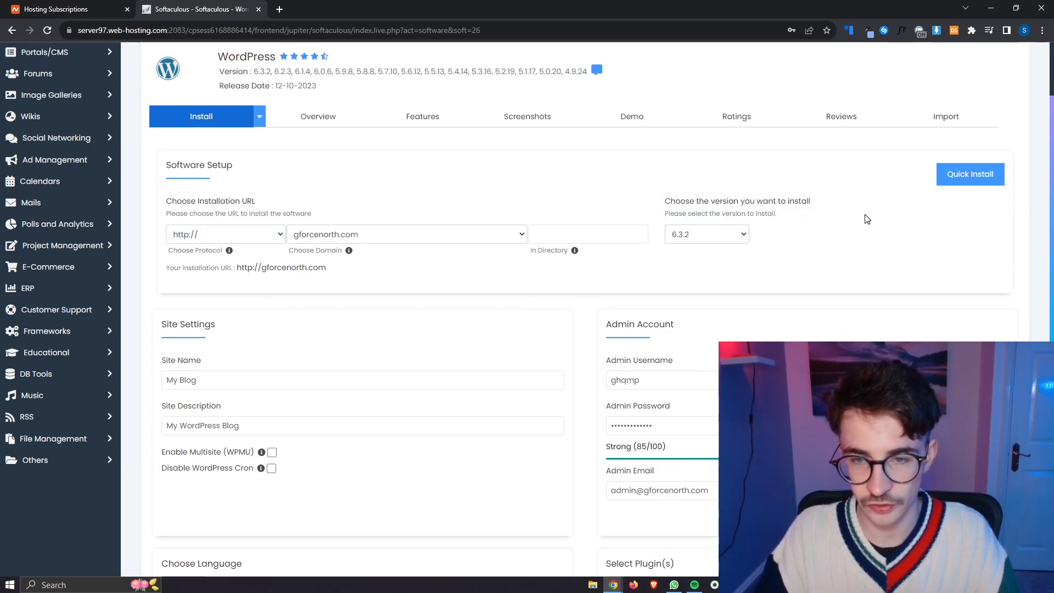
{"action": "left_click", "coordinate": [706, 234]}
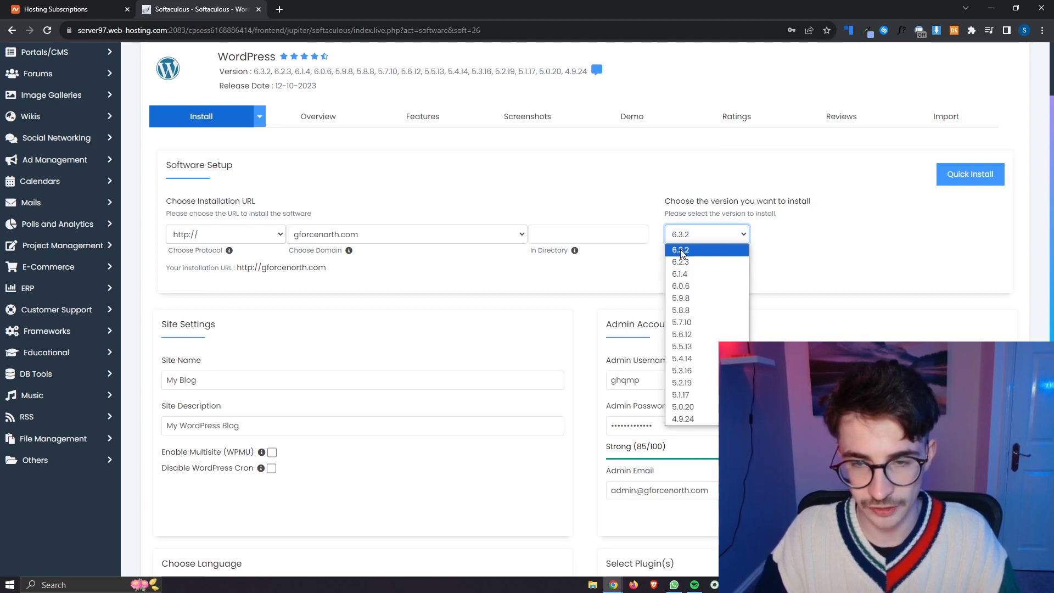
{"action": "left_click", "coordinate": [678, 249]}
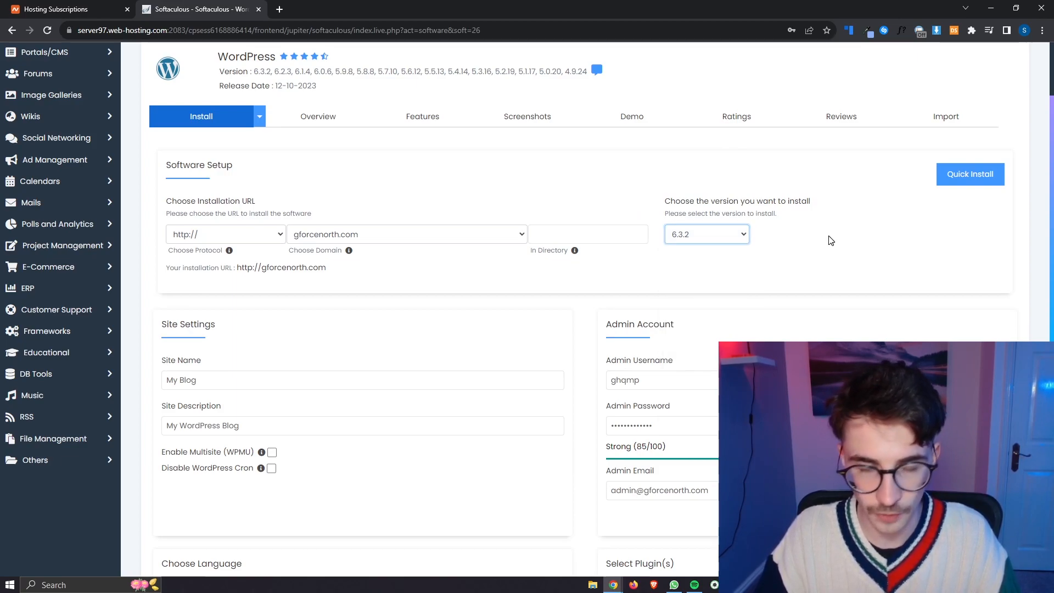
{"action": "scroll", "scroll_direction": "down", "scroll_amount": 3}
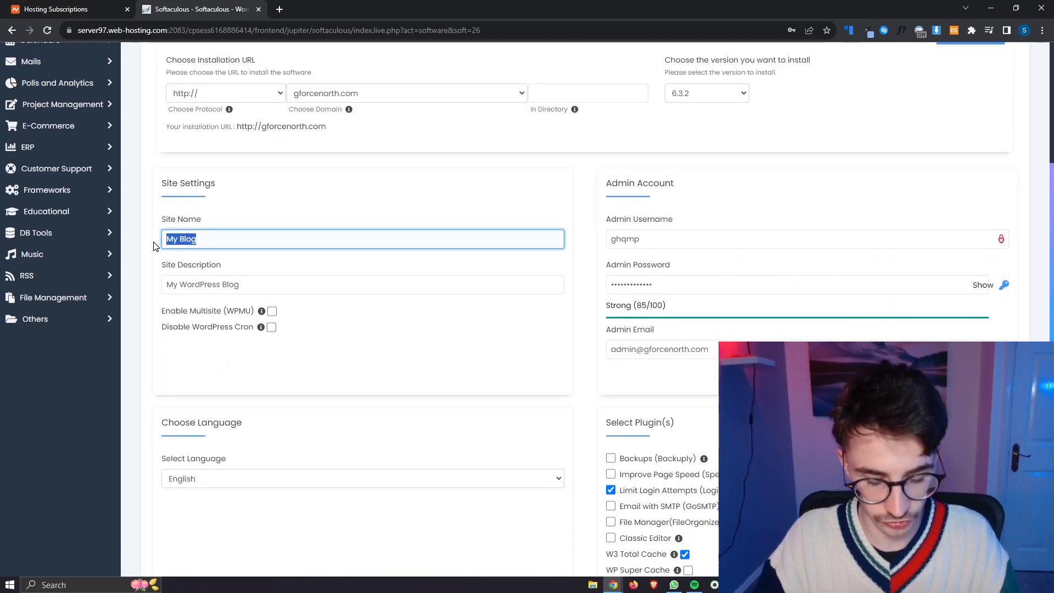
Set the site name to G-Force North Blog, leaving the description and admin email as is
{"action": "type", "text": "G-Force North b"}
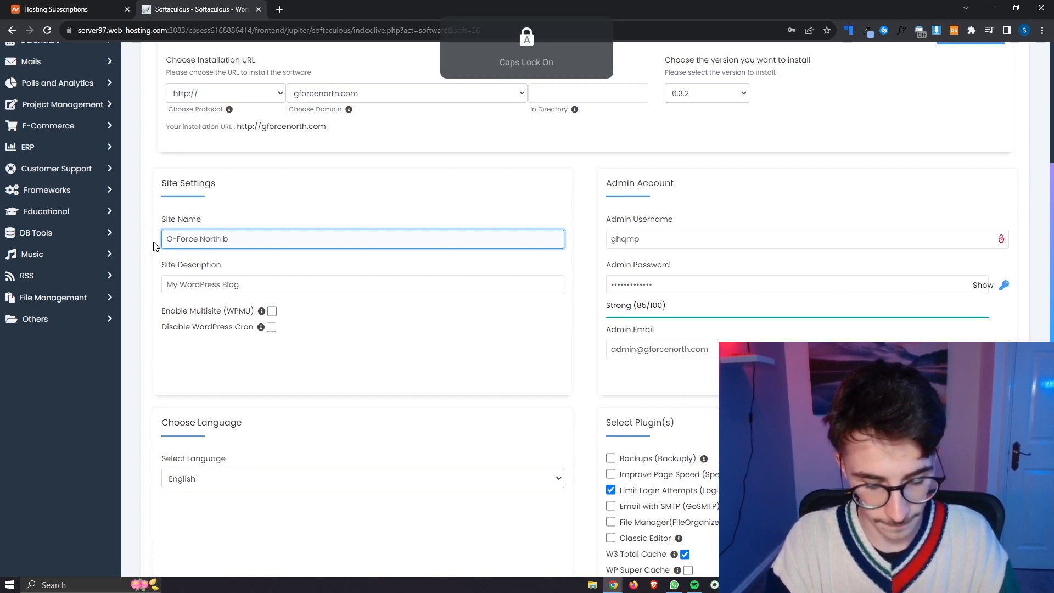
{"action": "type", "text": "log"}
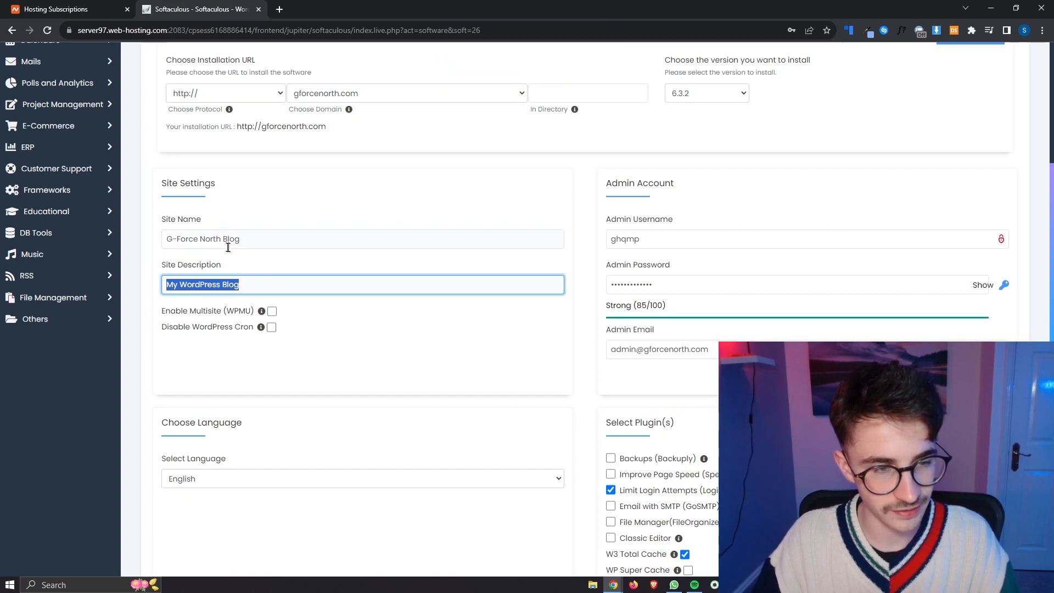
{"action": "left_click", "coordinate": [330, 310]}
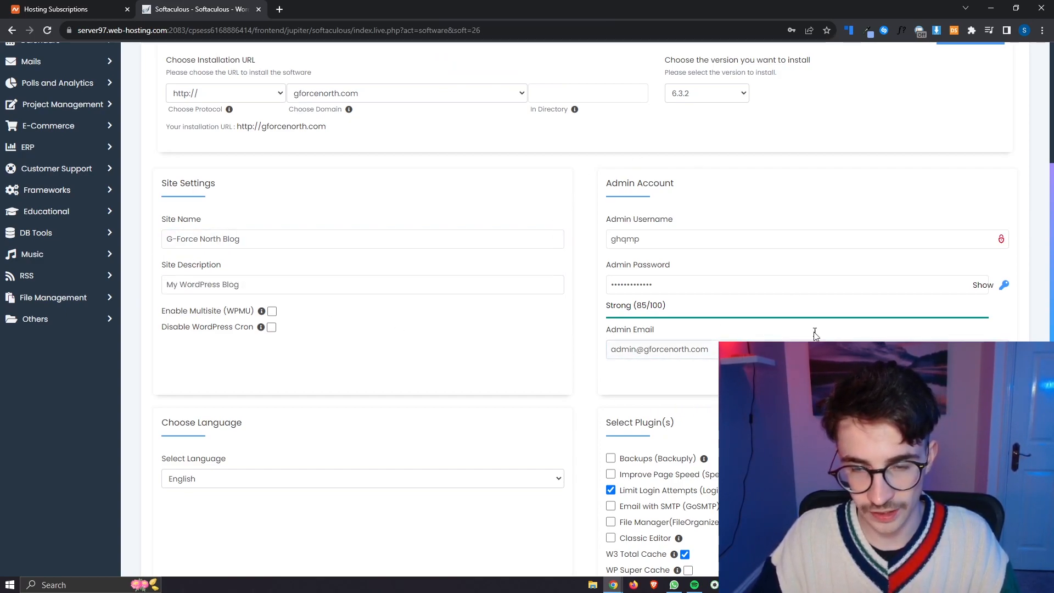
{"action": "mouse_move", "coordinate": [741, 216]}
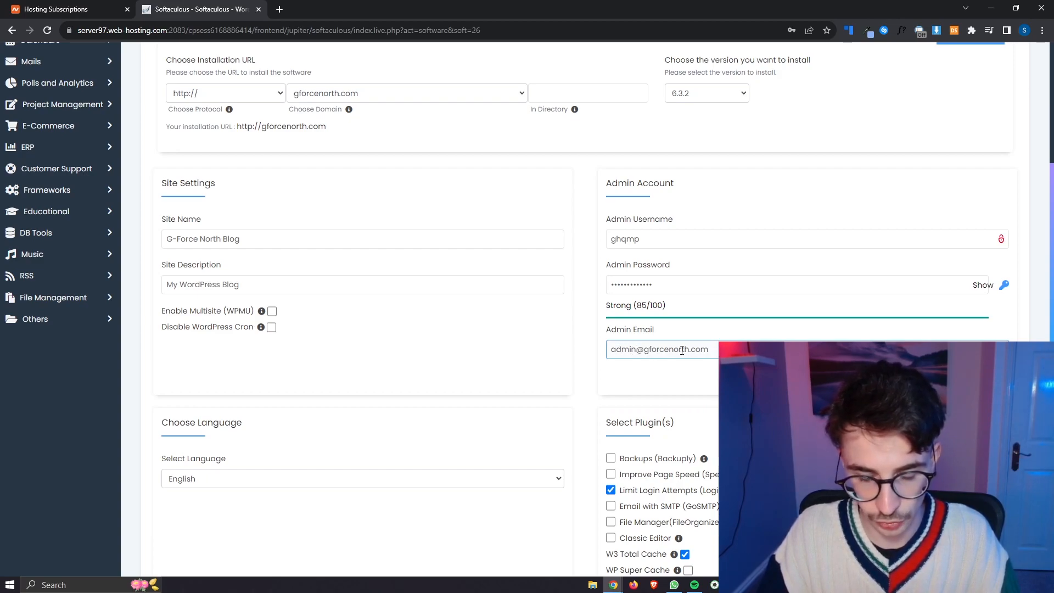
{"action": "scroll", "scroll_direction": "down", "scroll_amount": 3}
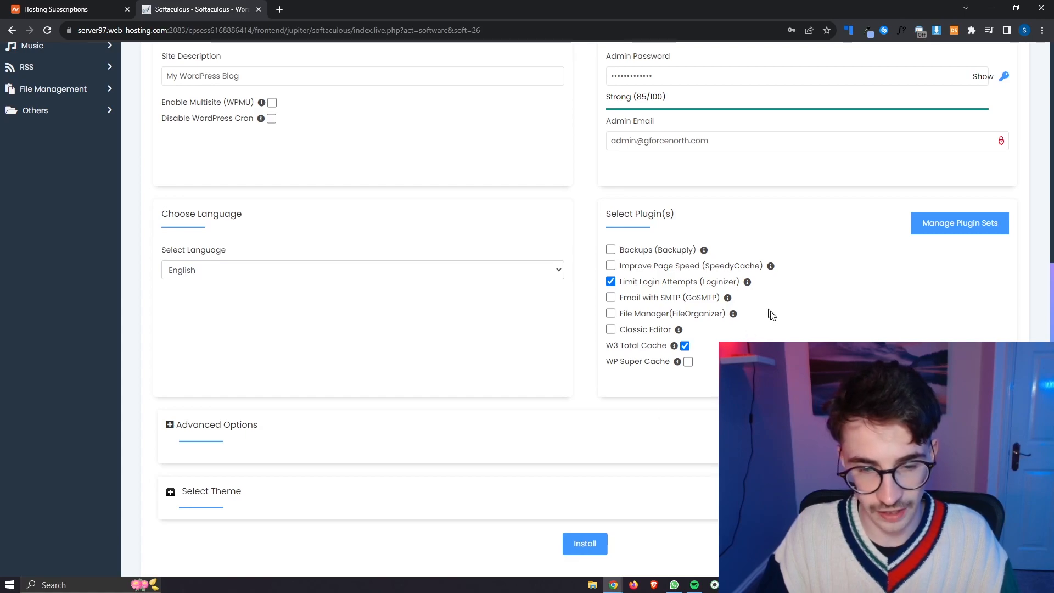
Run the WordPress installation and reach the success confirmation for gforcenorth.com
{"action": "scroll", "scroll_direction": "down", "scroll_amount": 3}
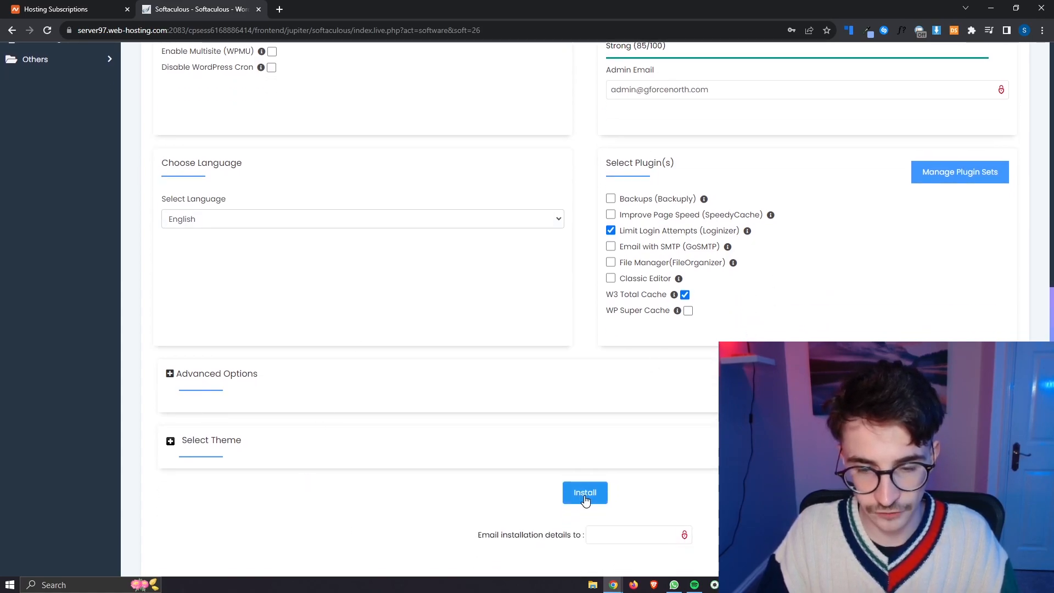
{"action": "left_click", "coordinate": [584, 491]}
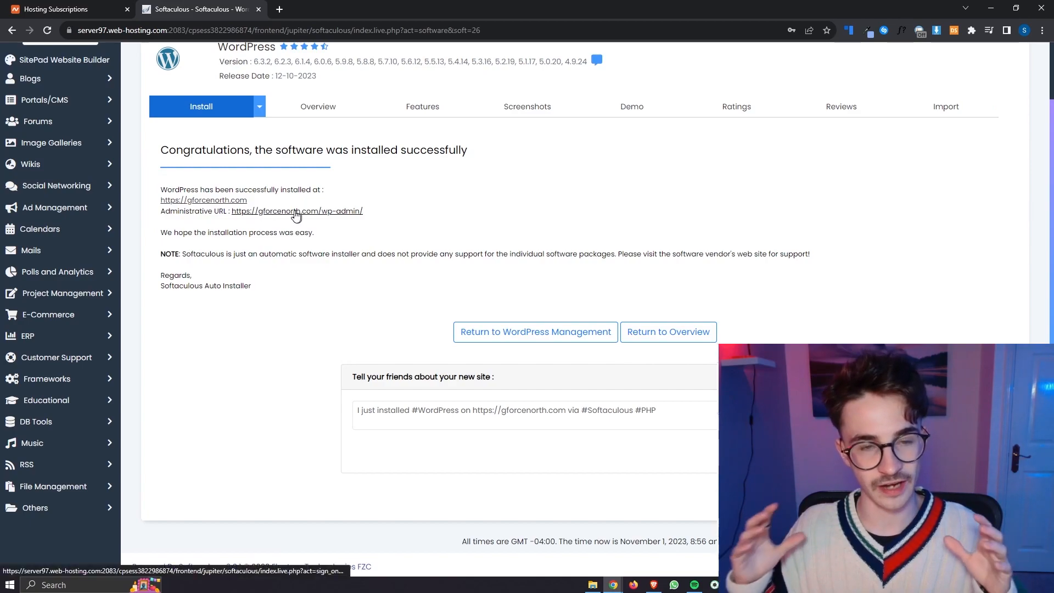
Follow the Administrative URL into the G-Force North wp-admin dashboard and focus the address bar
{"action": "left_click", "coordinate": [297, 211]}
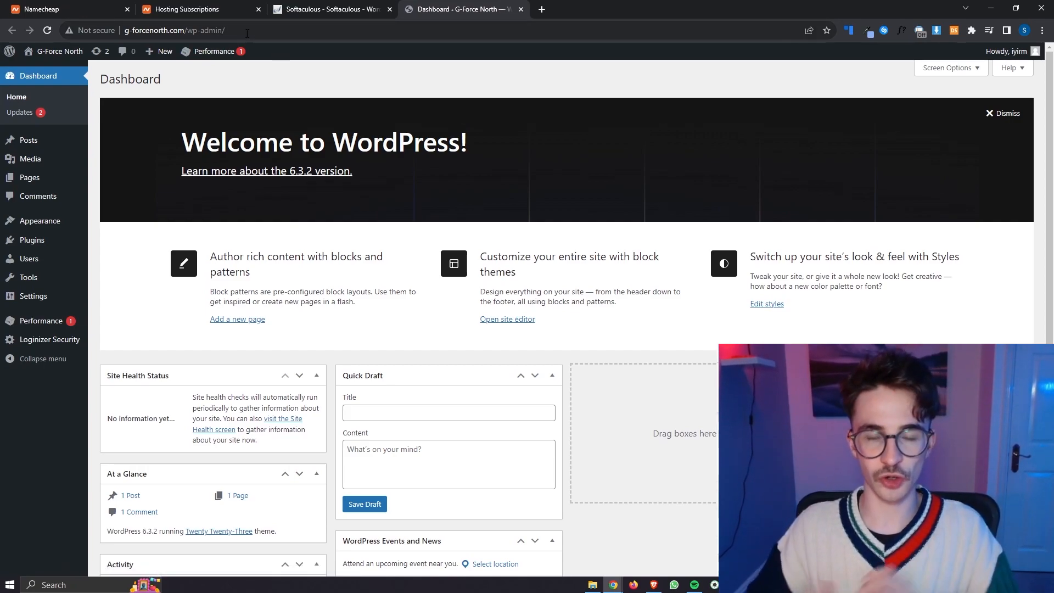
{"action": "left_click", "coordinate": [175, 31]}
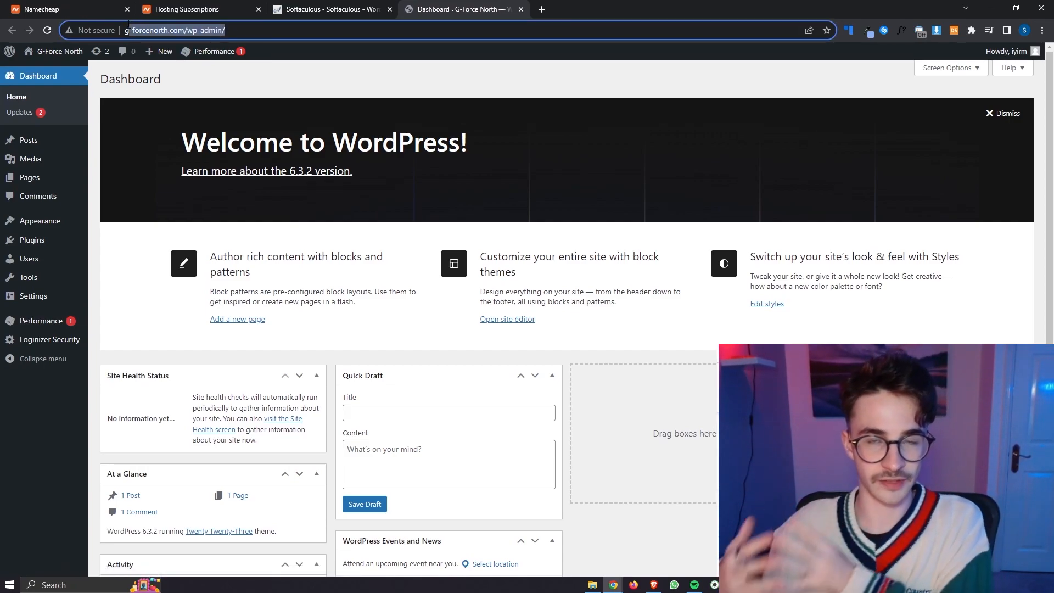